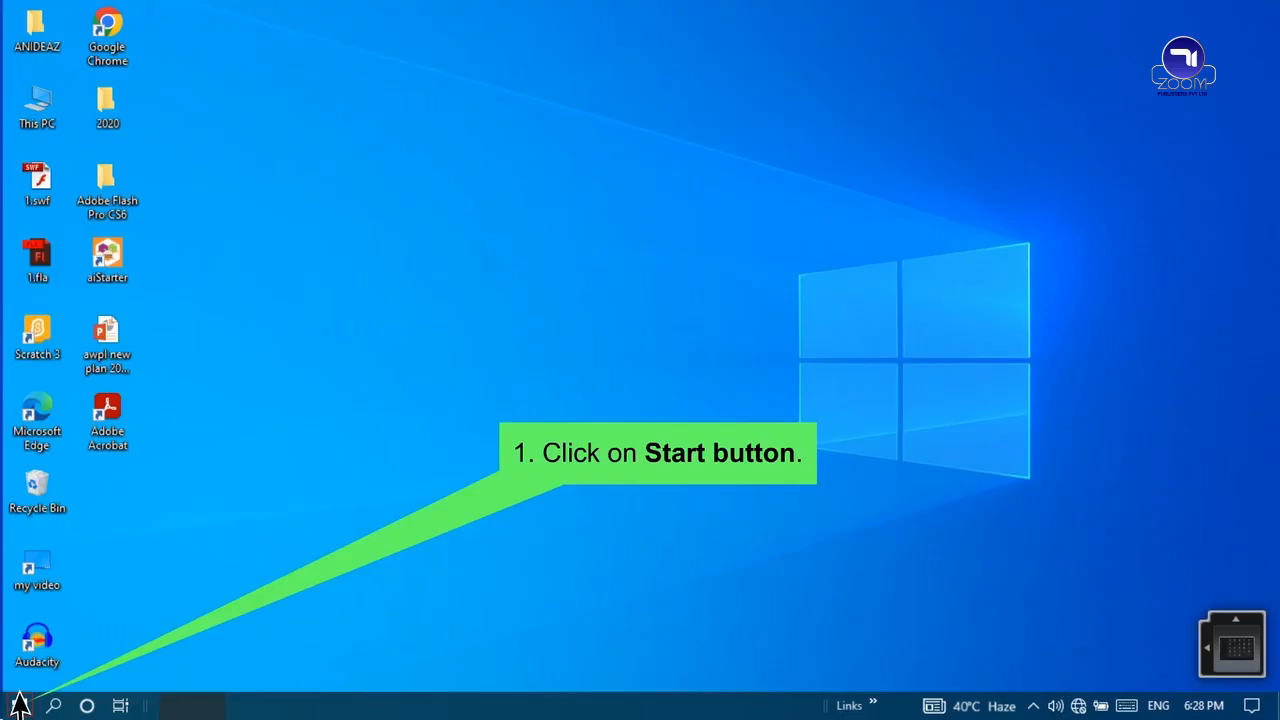
Step: Launch Excel 2016 from the Start menu's app list and start a blank workbook
left_click(18, 704)
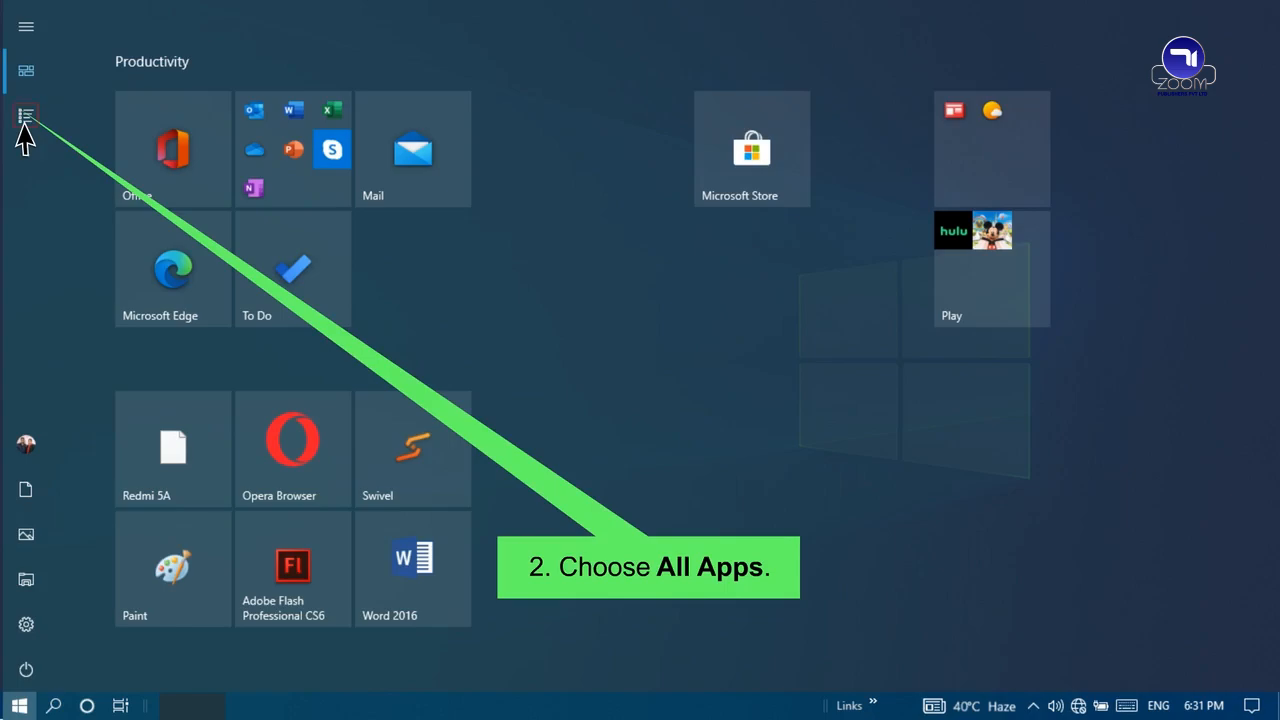
left_click(26, 114)
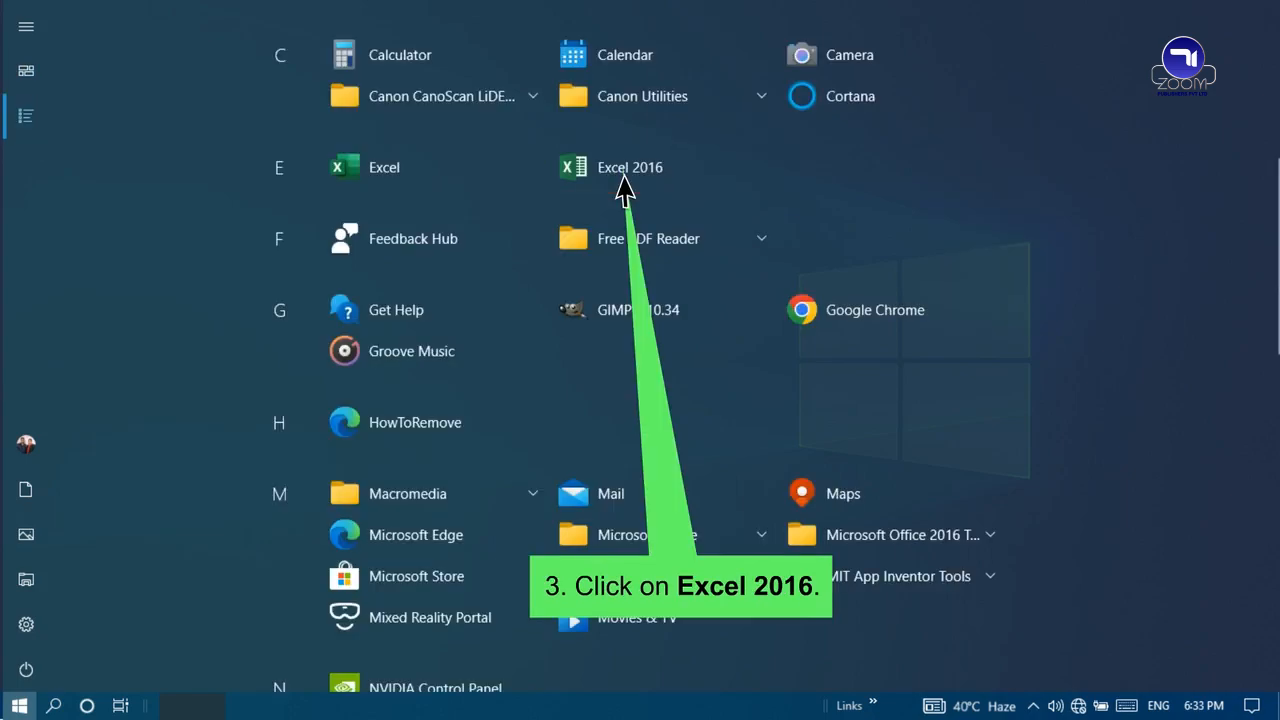
left_click(630, 168)
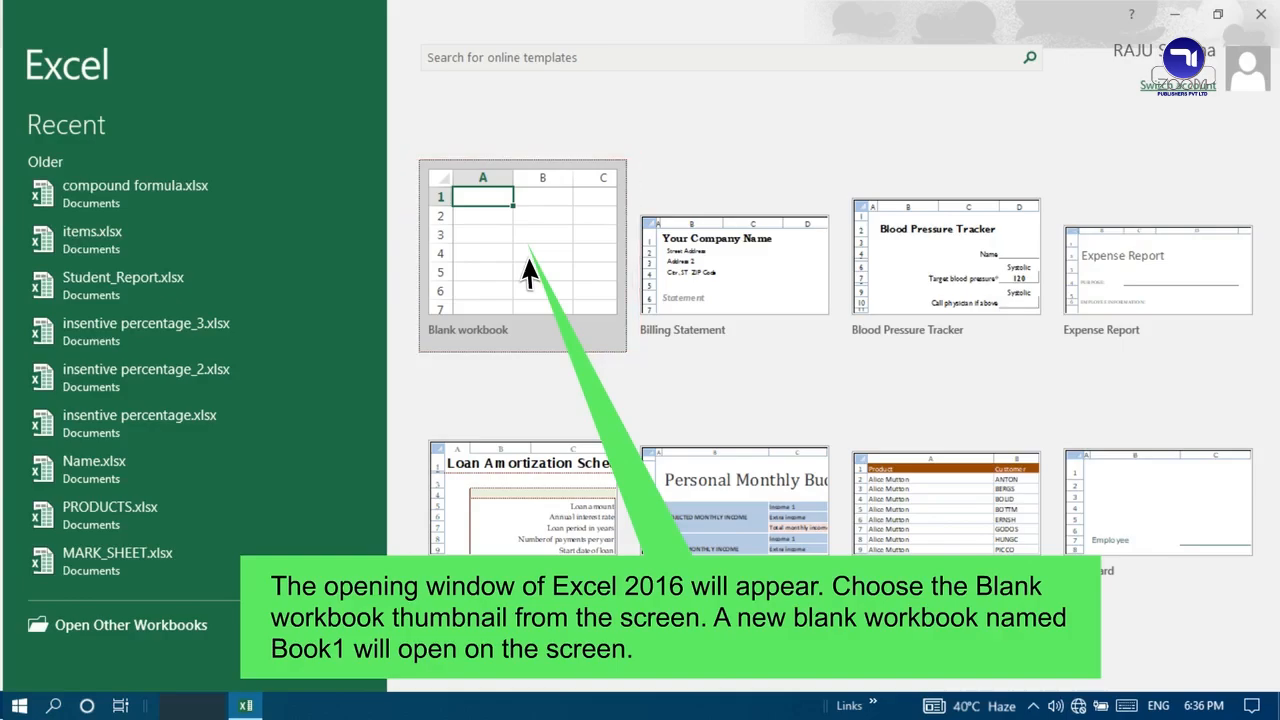
mouse_move(522, 252)
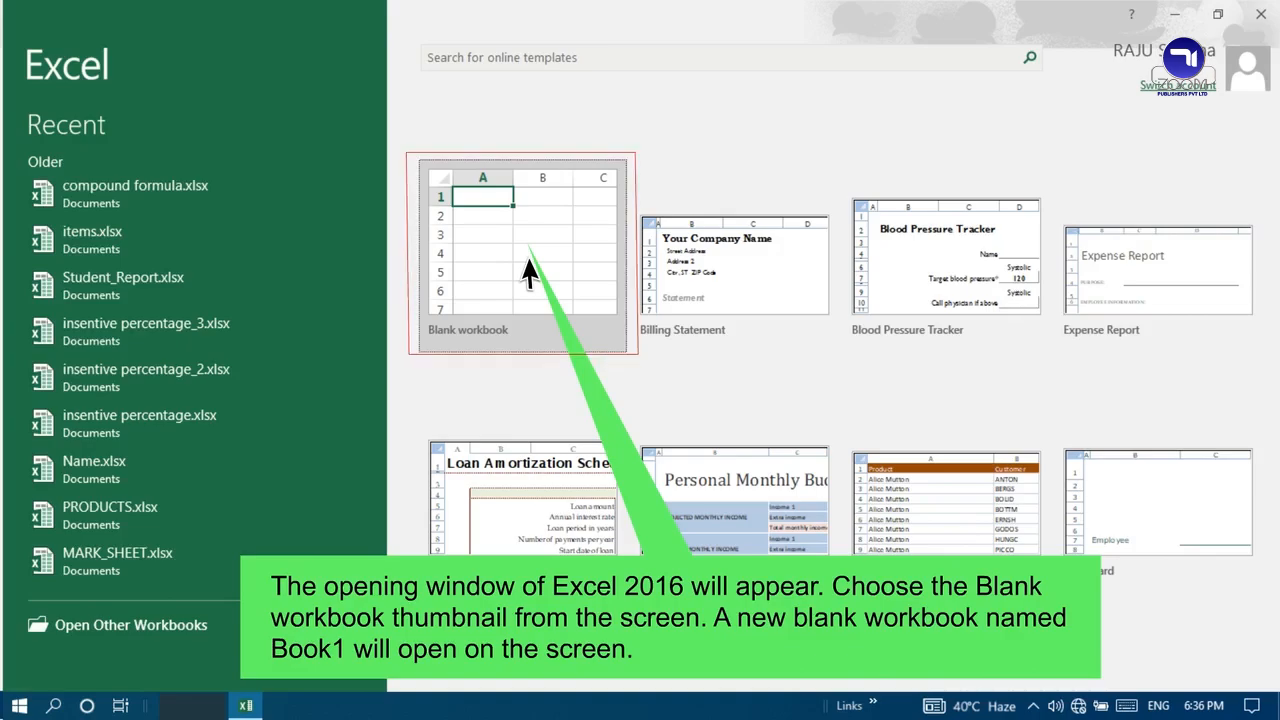
left_click(520, 252)
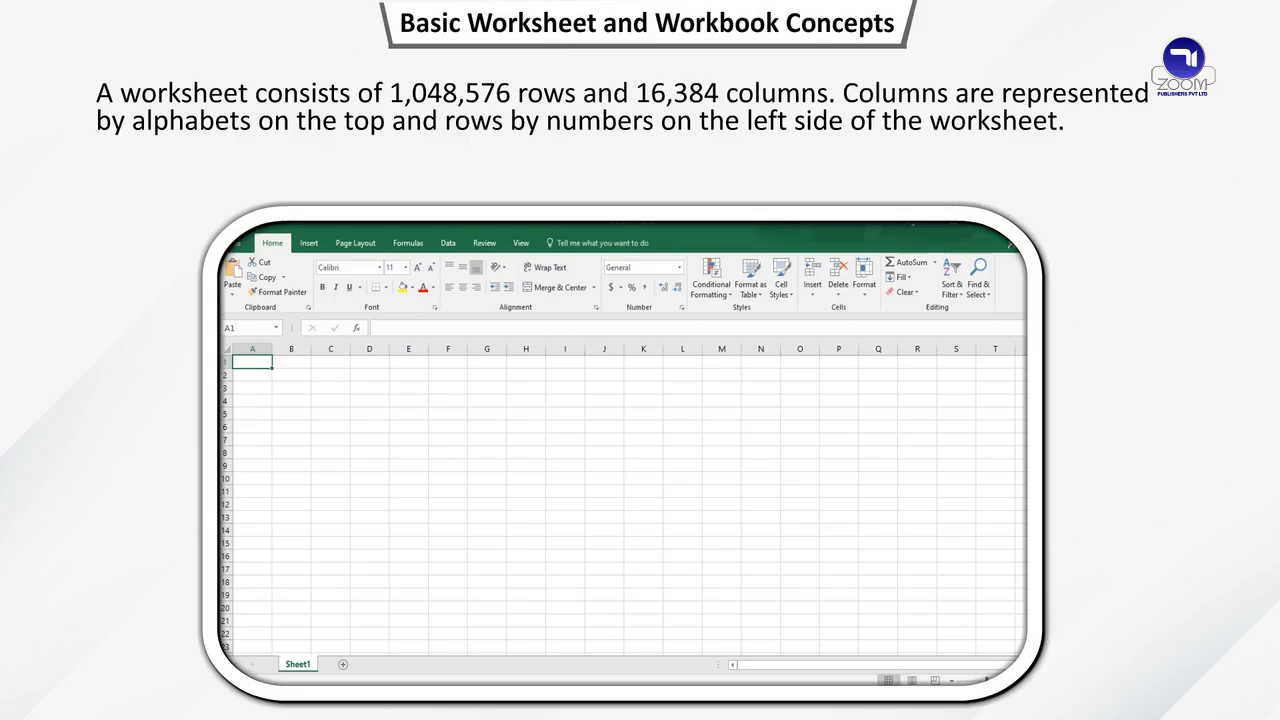
key("Right")
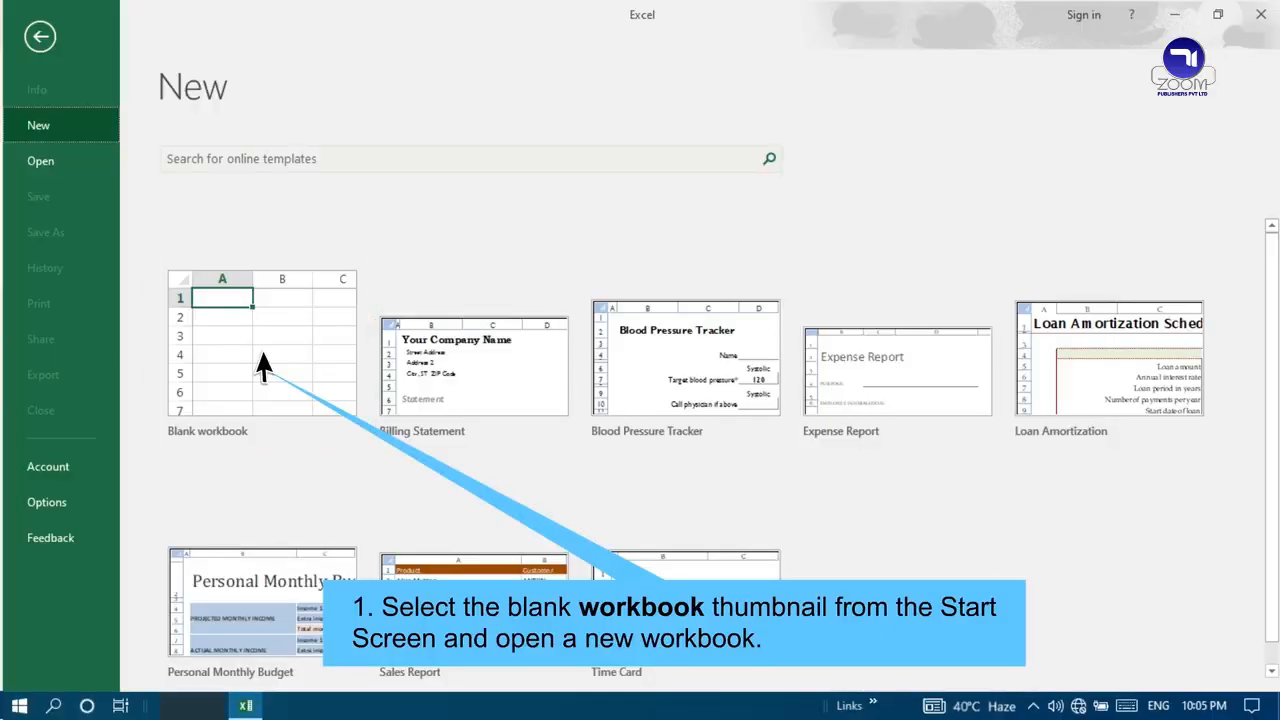
Step: Create a second blank workbook (Book2) from the Blank workbook template
left_click(262, 350)
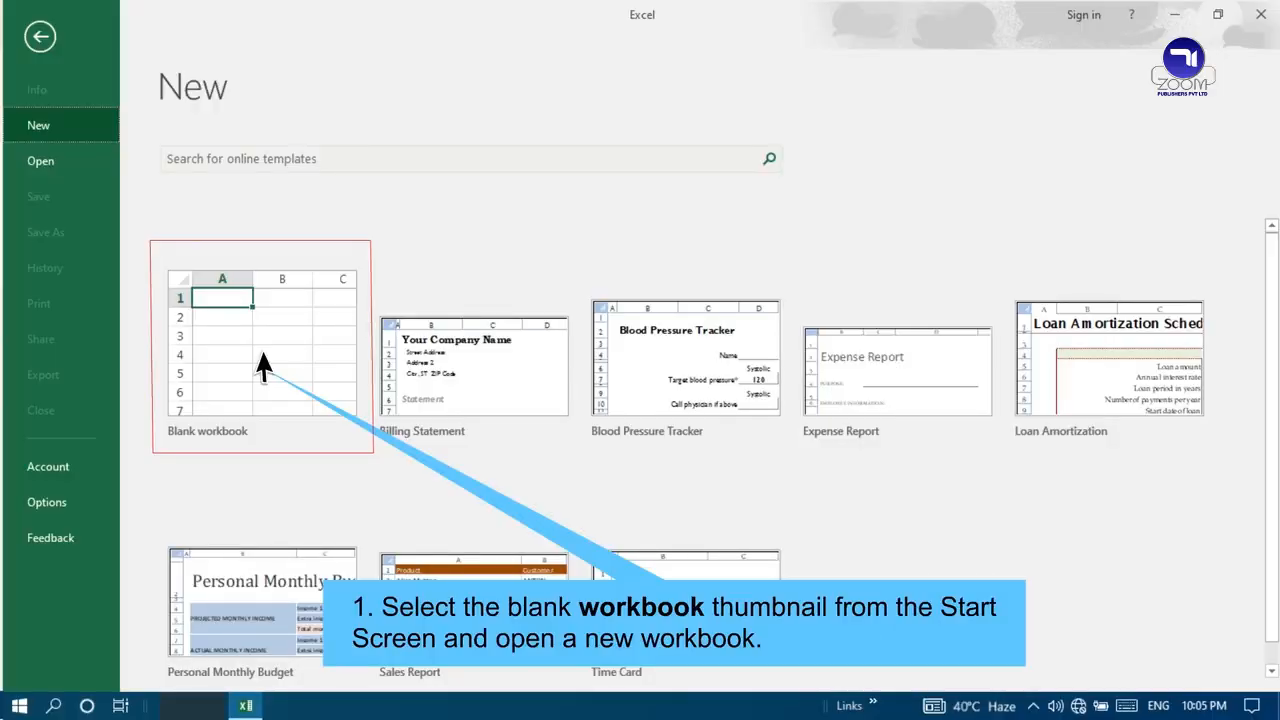
left_click(260, 350)
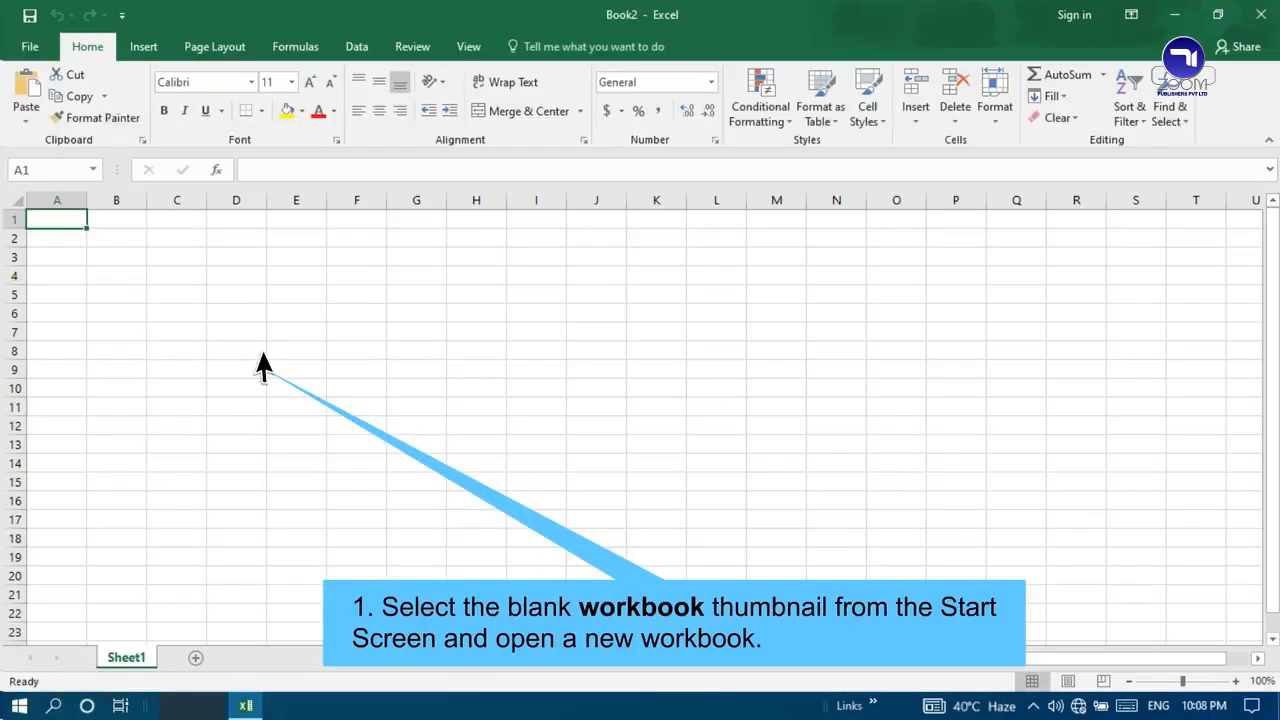
Step: Enter REPORT CARD in D1 and merge and centre it across D1:F1
left_click(236, 218)
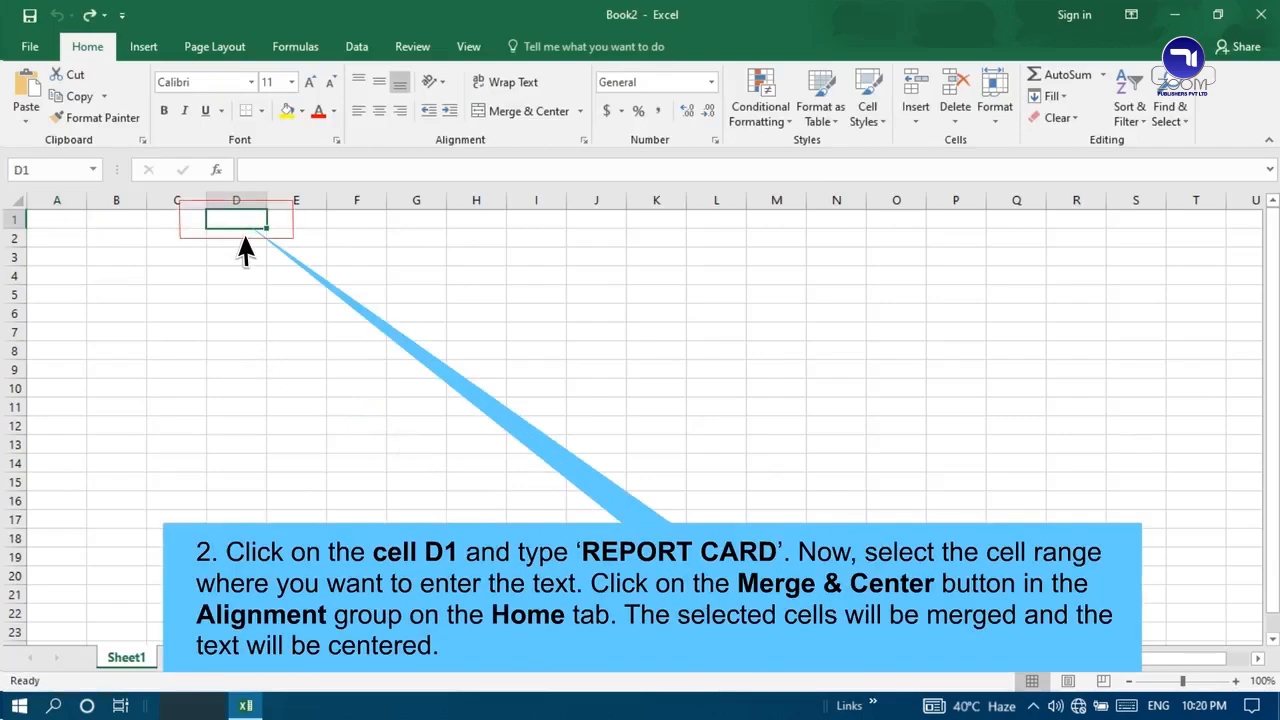
type("REPORT CARD")
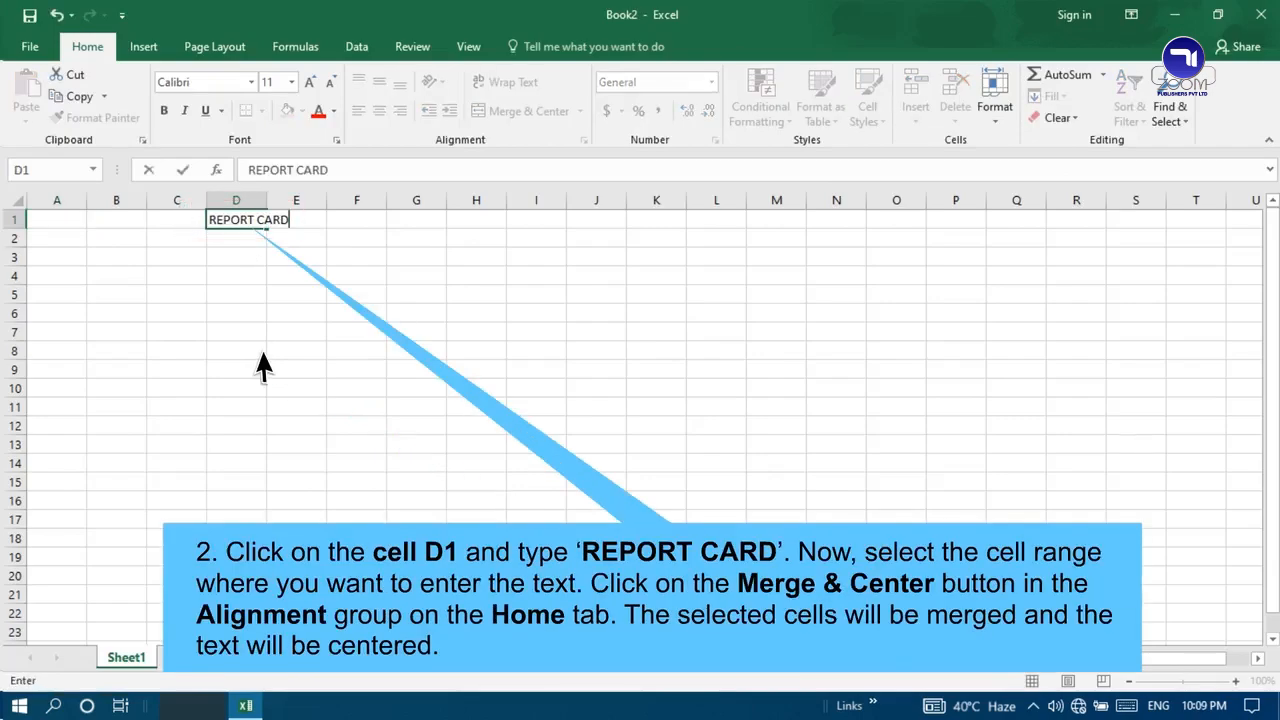
left_click_drag(236, 218, 356, 218)
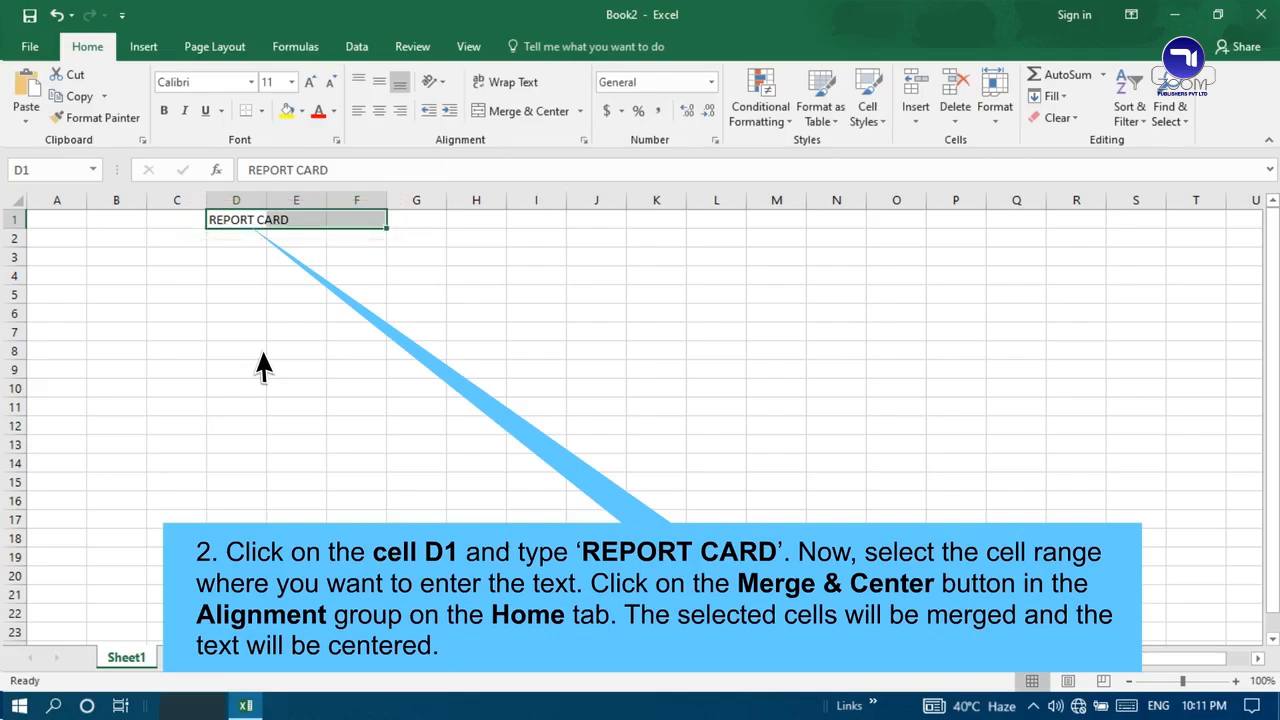
left_click_drag(236, 218, 356, 218)
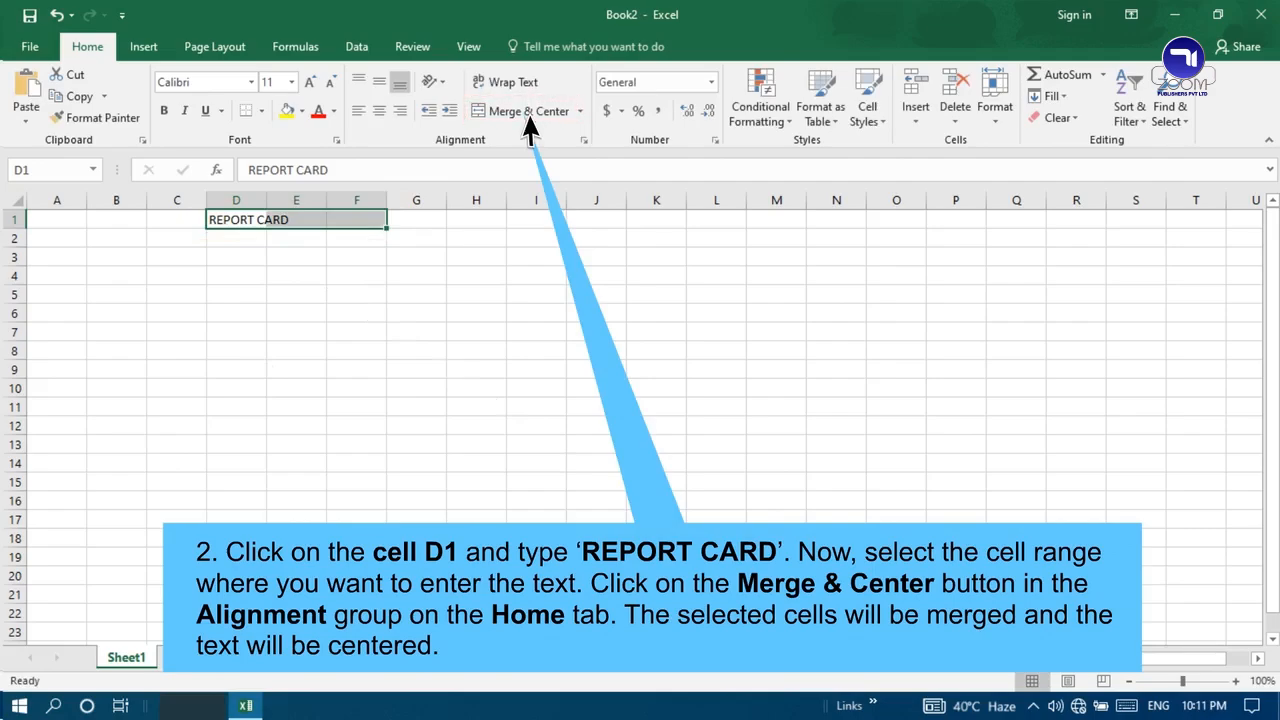
left_click(528, 112)
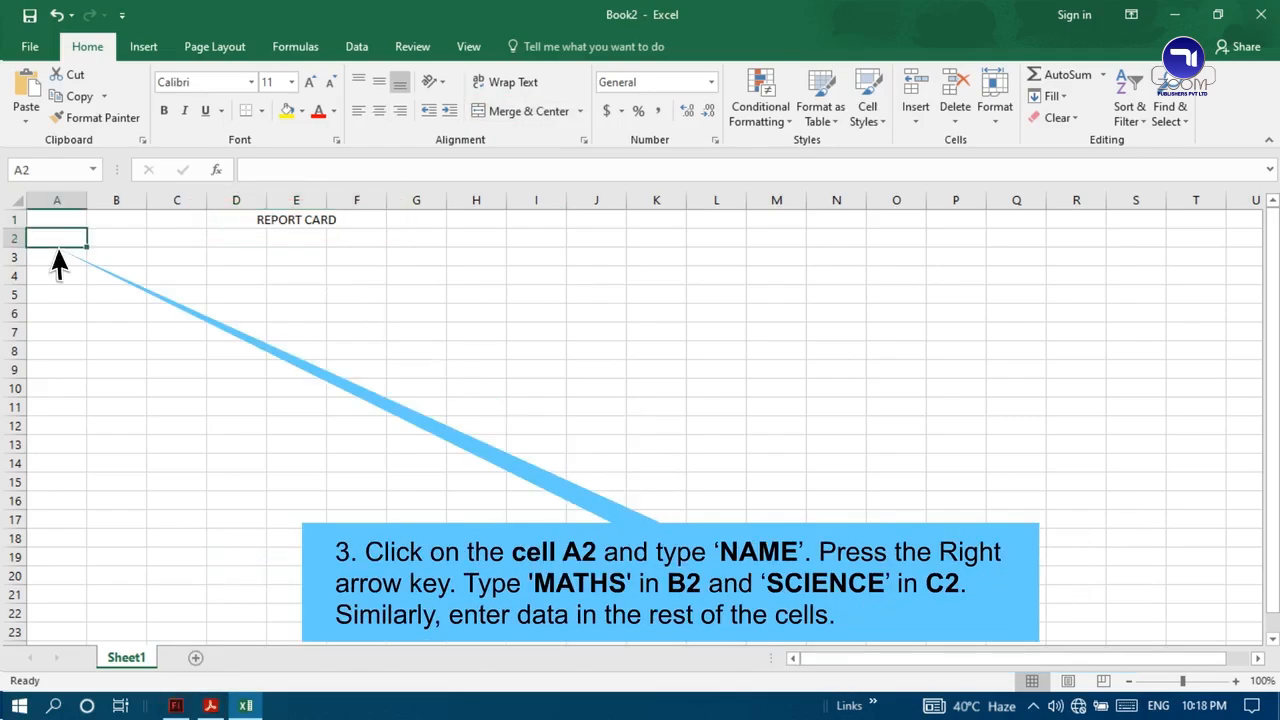
Step: Enter the headings NAME, MATHS and SCIENCE in cells A2, B2 and C2
type("NAME")
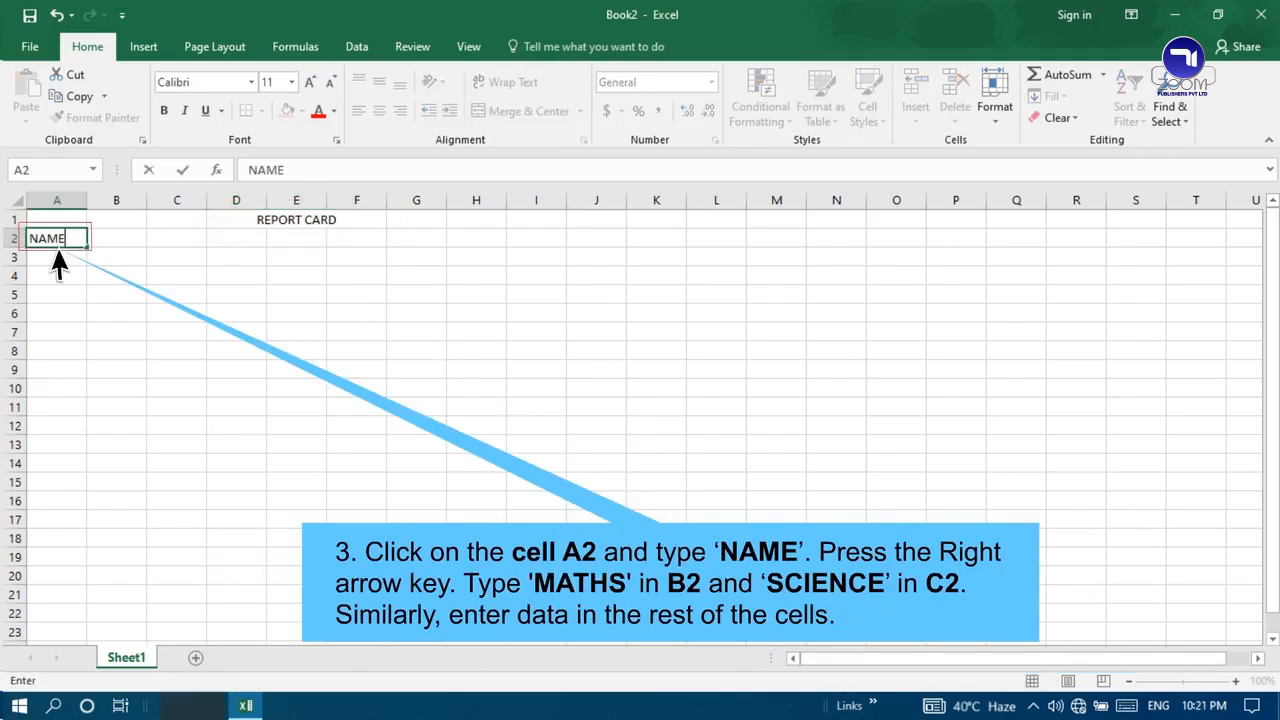
key("right")
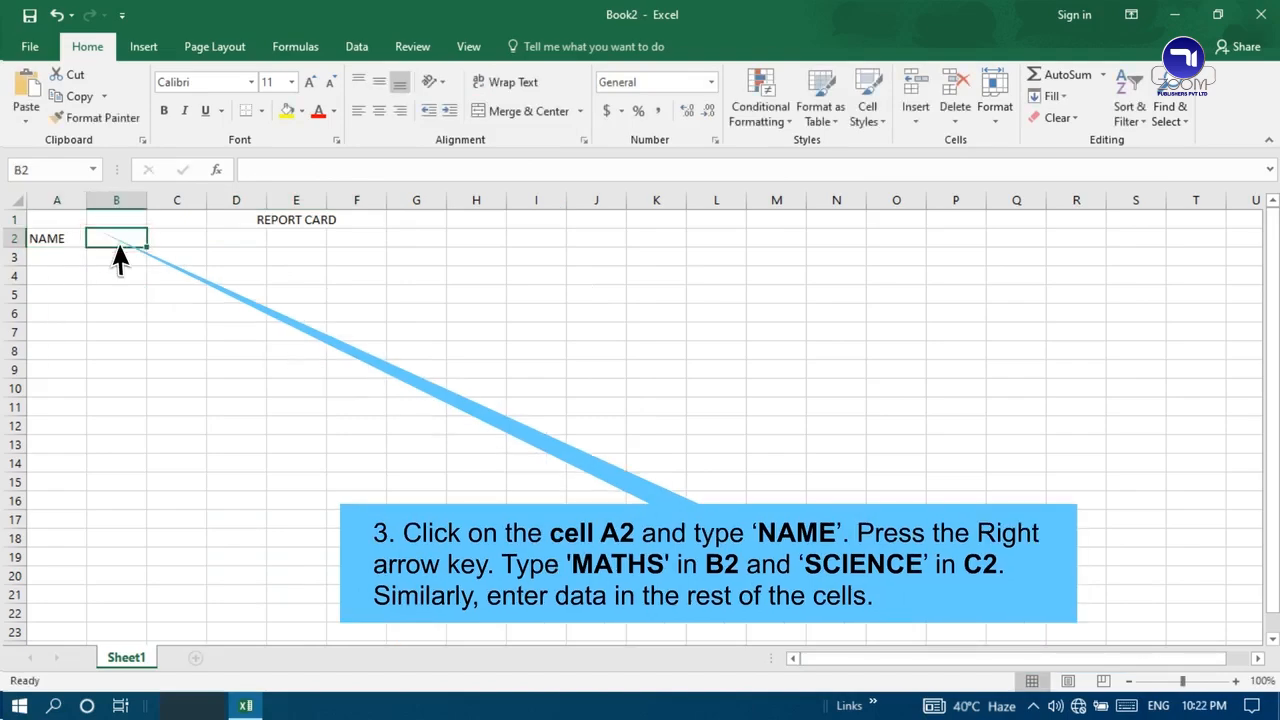
type("MATHS")
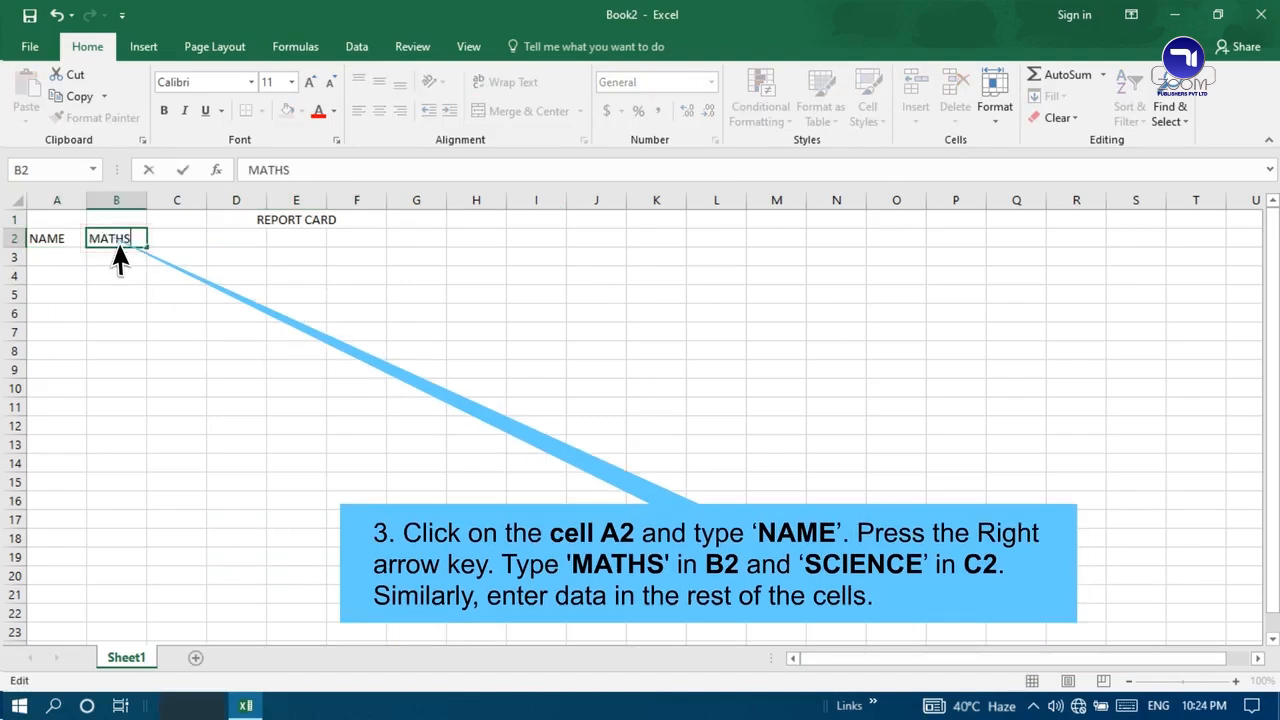
type("SCIENCE")
left_click(476, 238)
type("TOTAL")
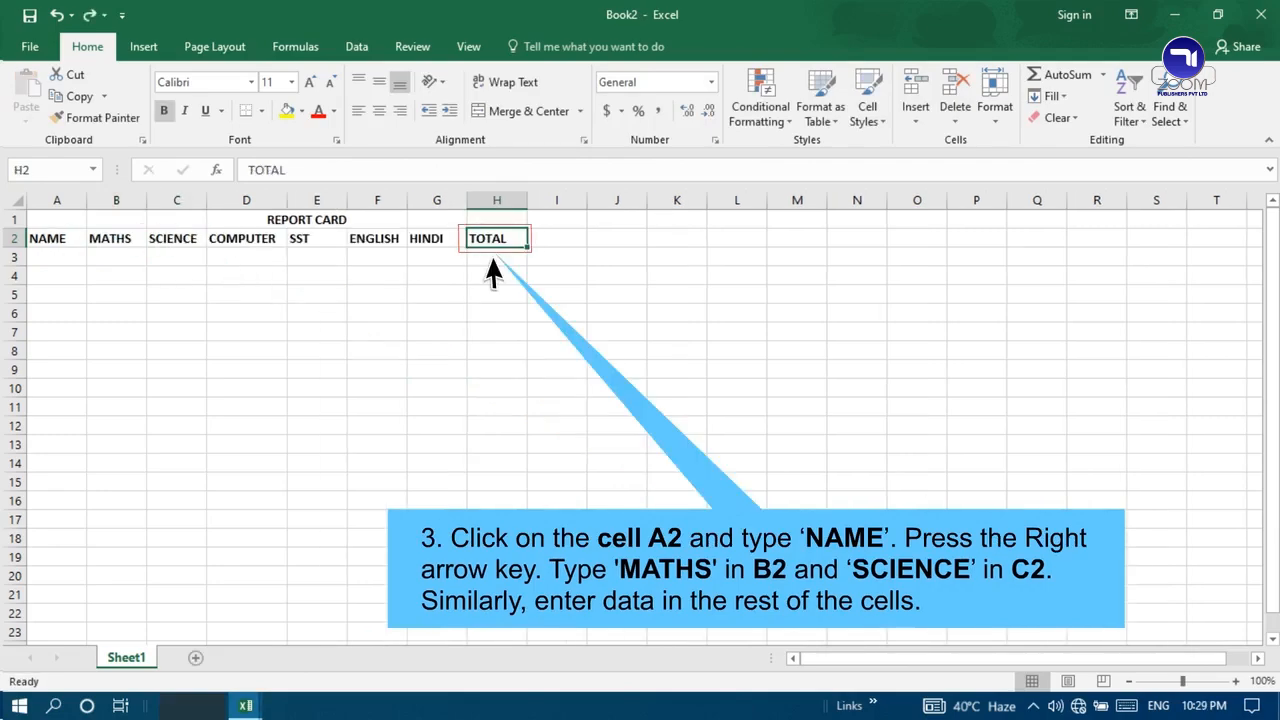
Step: Enter the students ANAYA, VAISHNAVI and OJAS in cells A3, A4 and A5
left_click(62, 256)
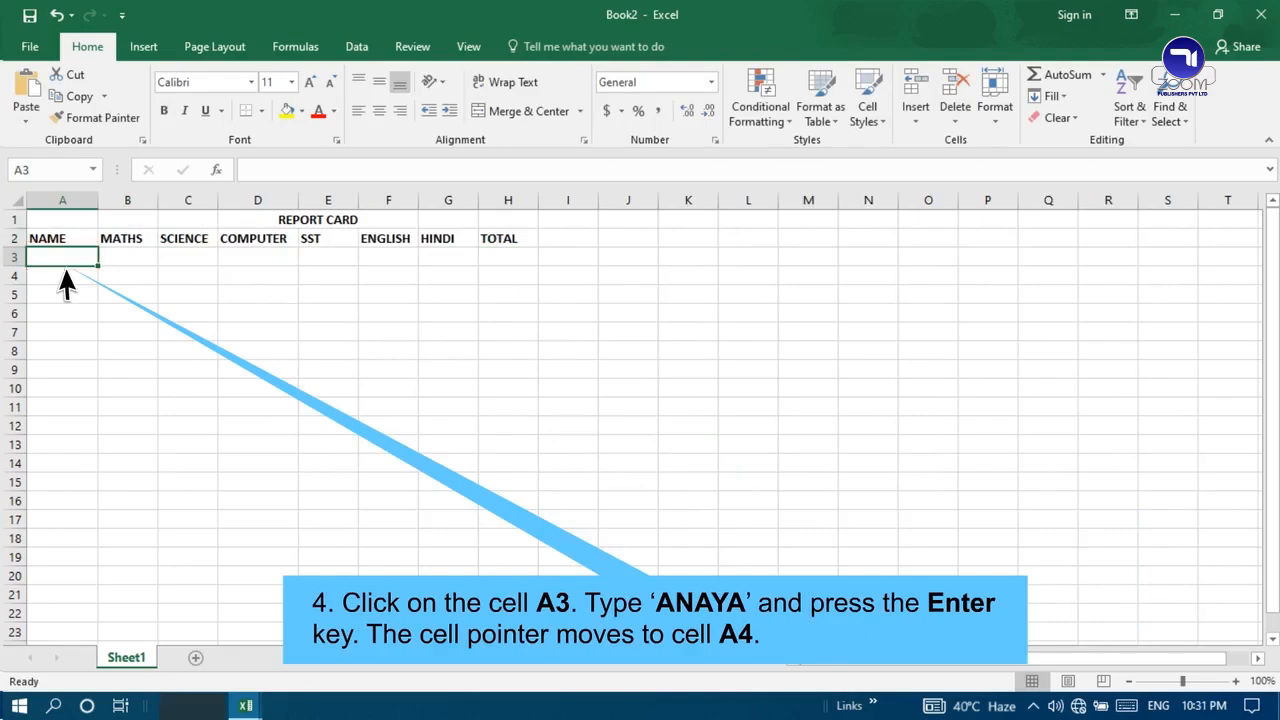
type("ANAYA")
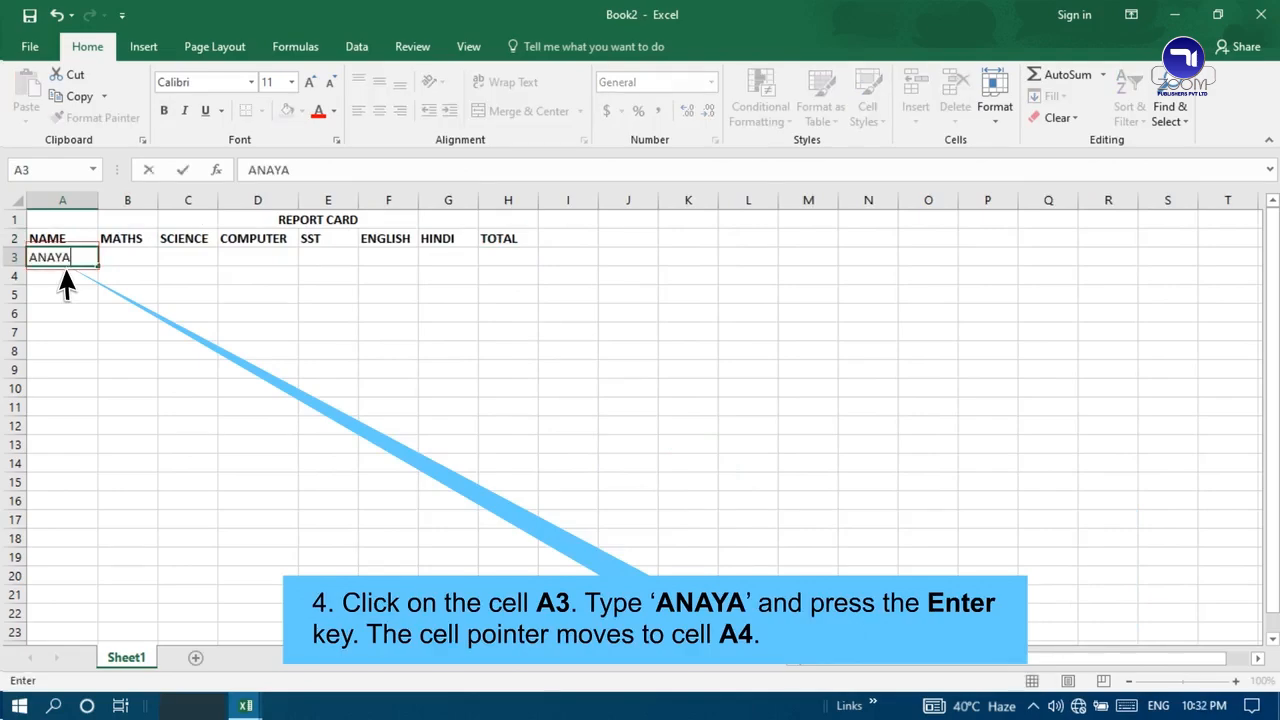
key("enter")
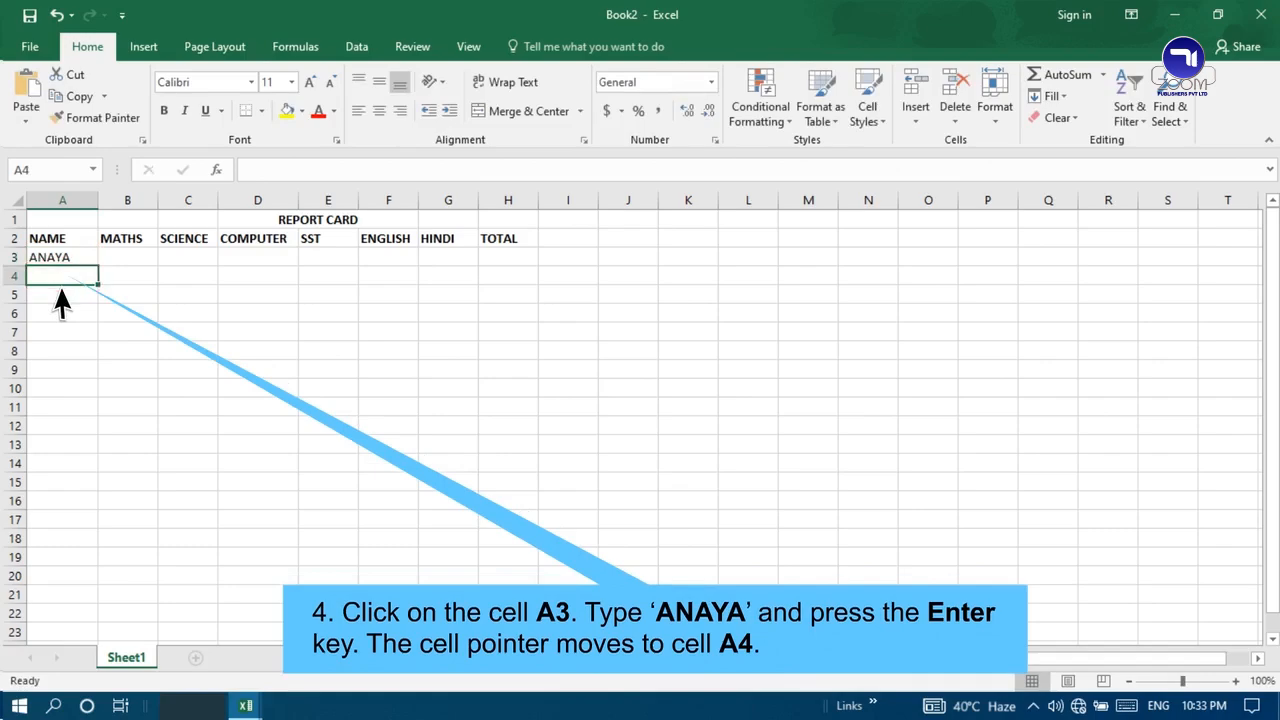
type("VAISHNAVI")
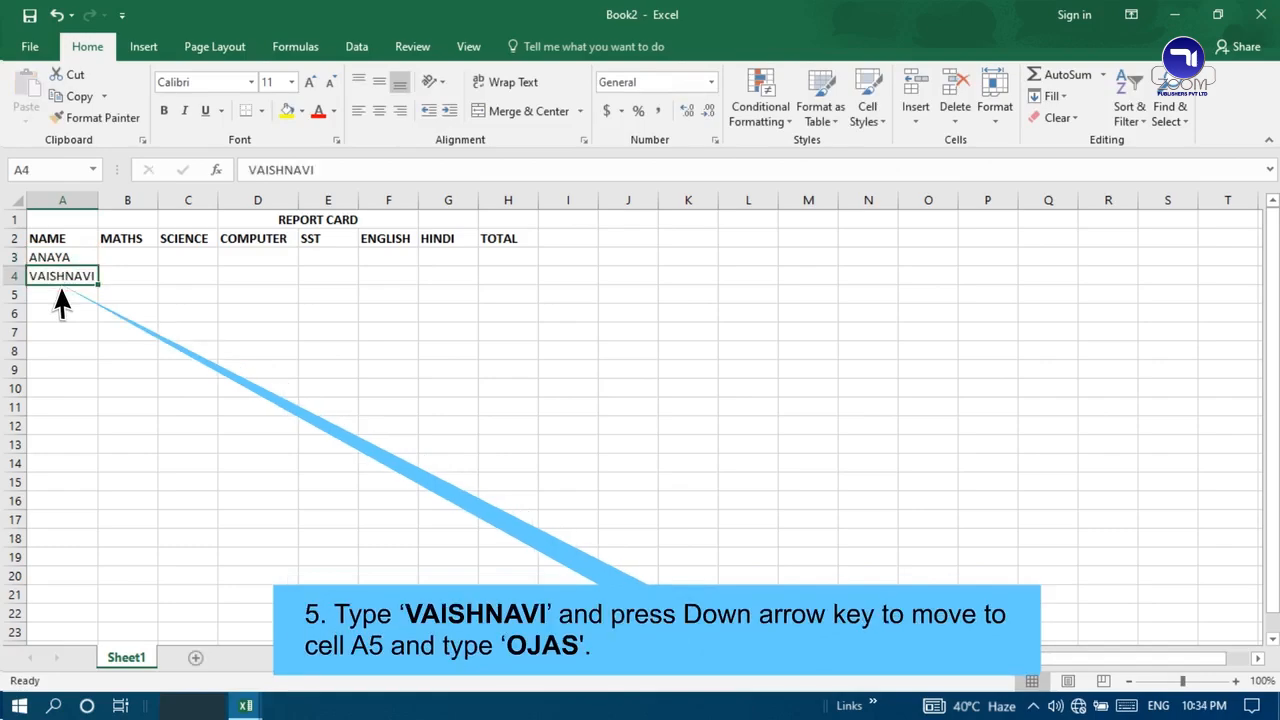
key("down")
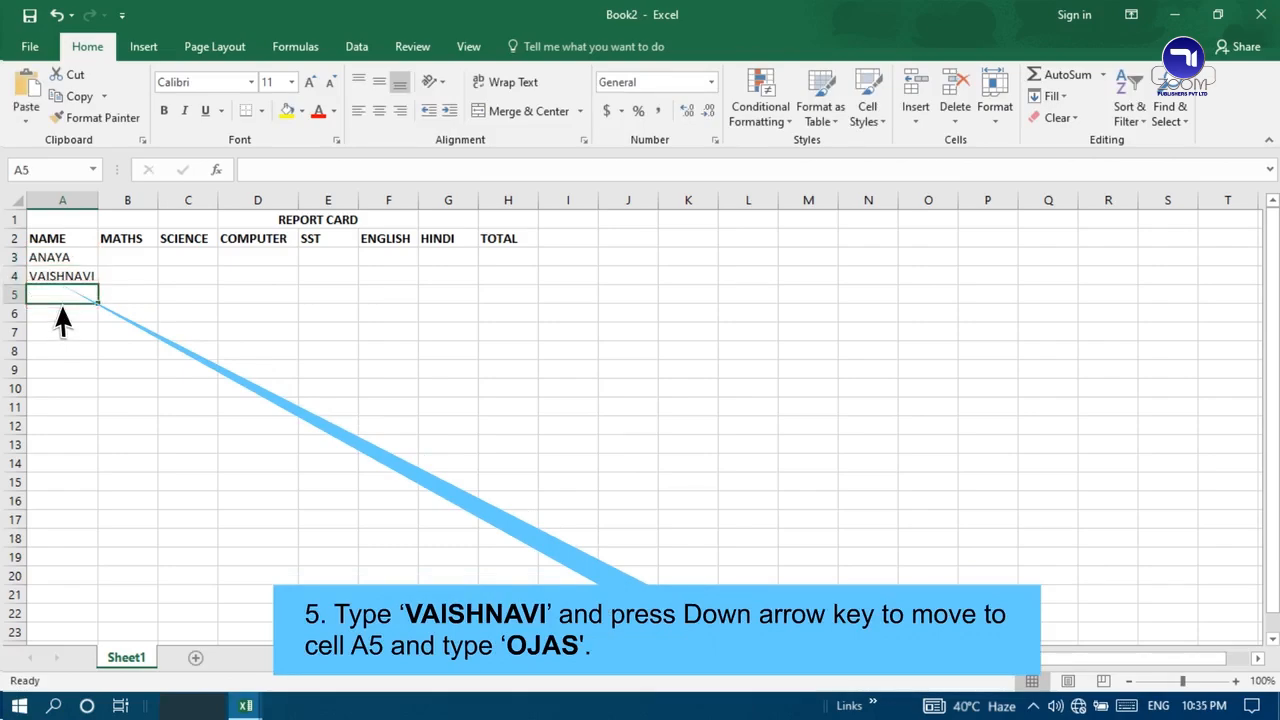
type("OJAS")
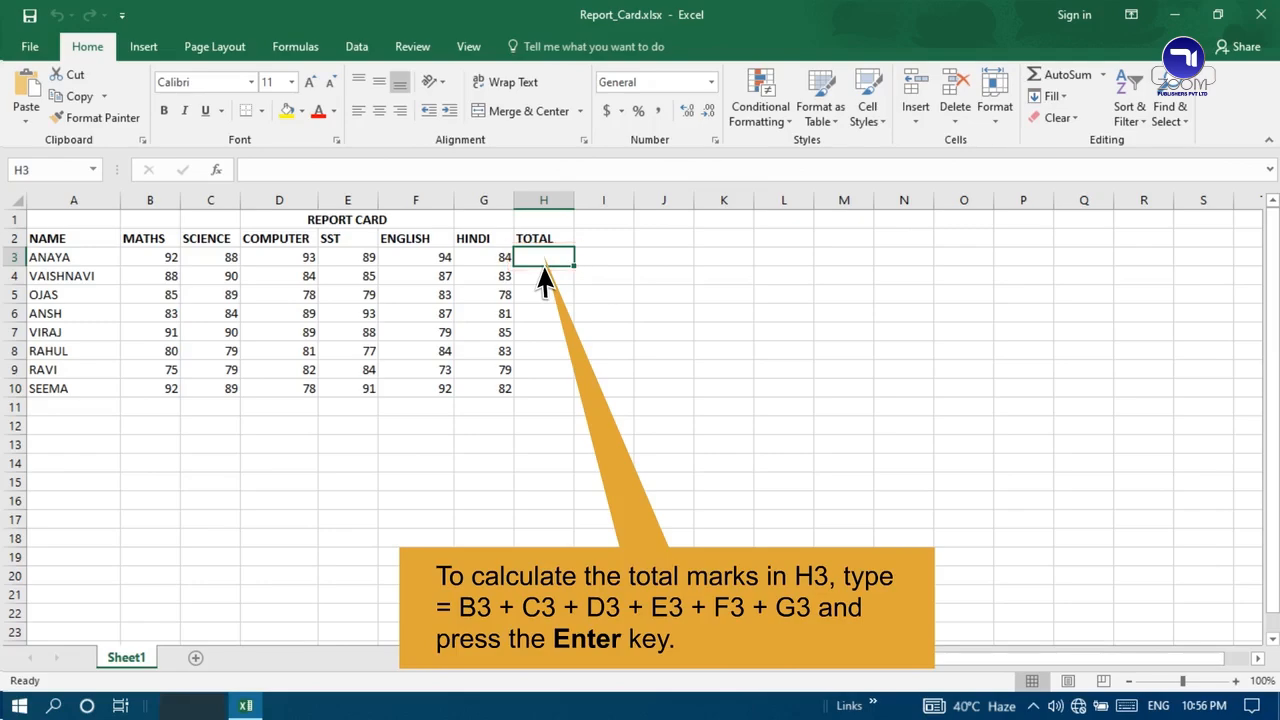
Step: Enter = B3 + C3 + D3 + E3 + F3 + G3 in H3 to give ANAYA's total of 540
type("= B3 + C3 + D3 + E3 + F3 + G3")
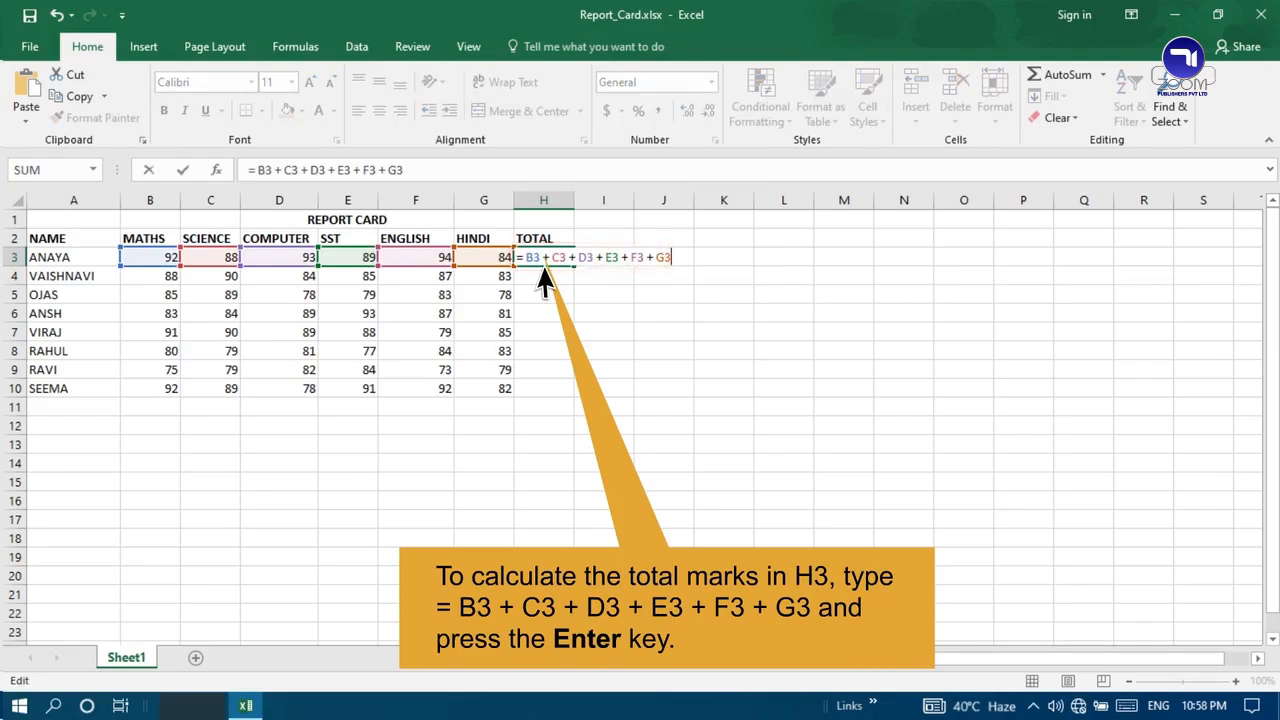
key("Return")
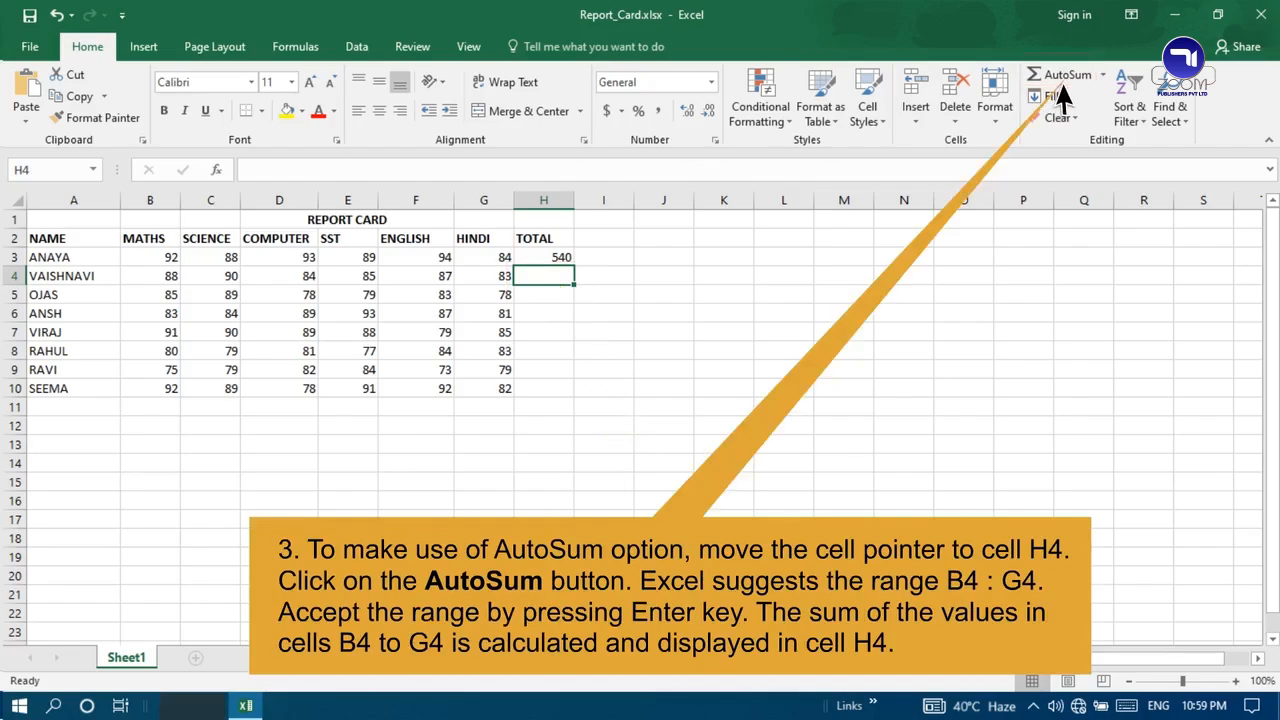
Step: Use AutoSum in H4 to total VAISHNAVI's marks B4:G4 as 517
left_click(1060, 74)
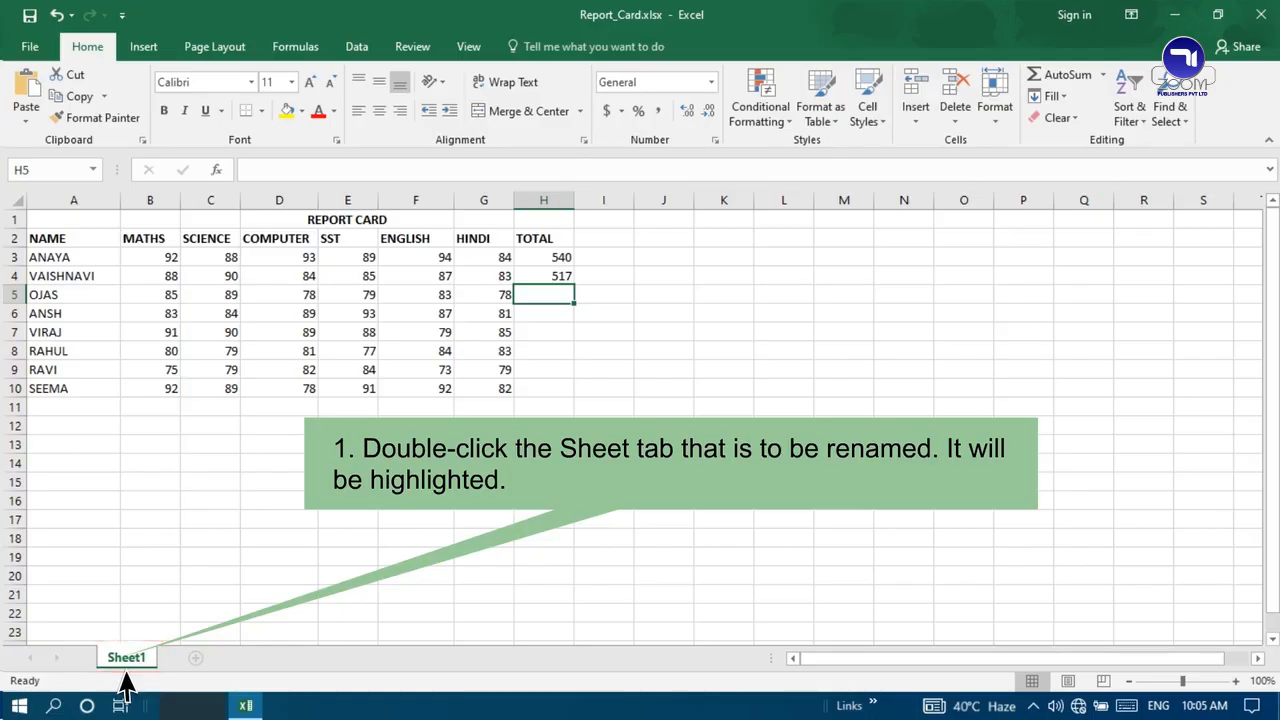
Step: Rename the Sheet1 worksheet tab to Report Card
double_click(126, 656)
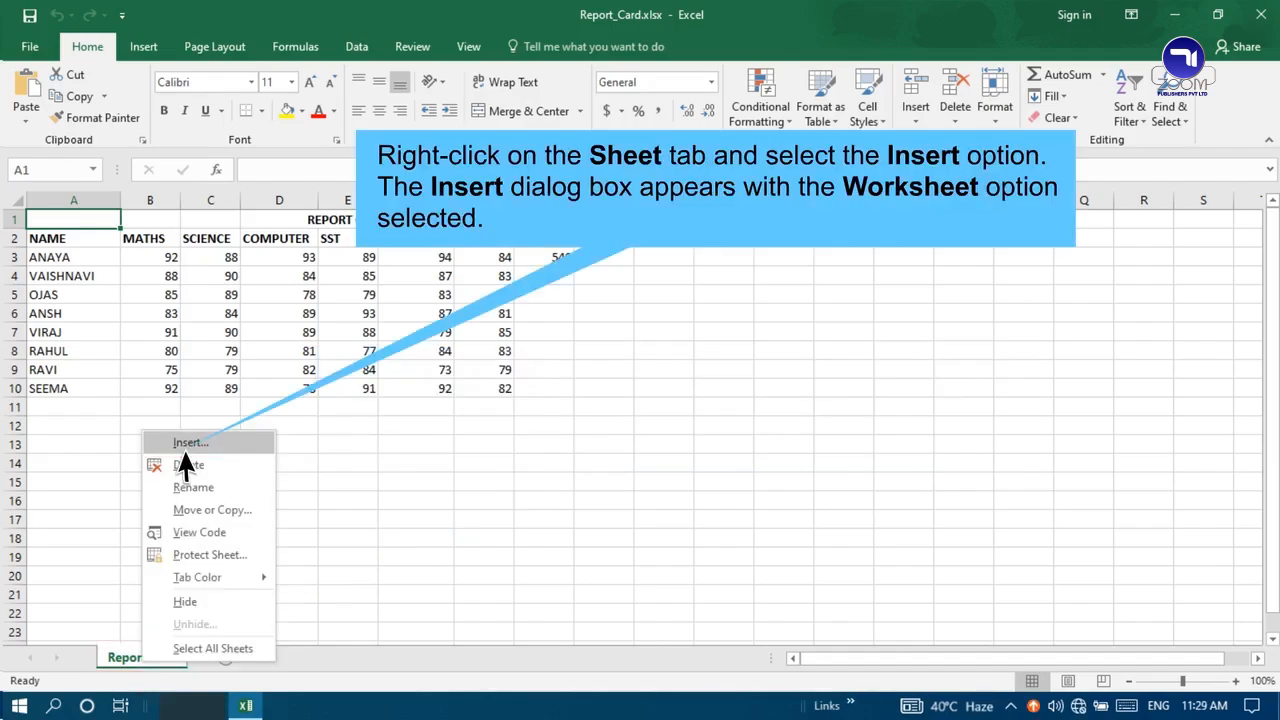
Step: Insert two blank worksheets, Sheet2 and Sheet3, alongside Report Card
left_click(190, 442)
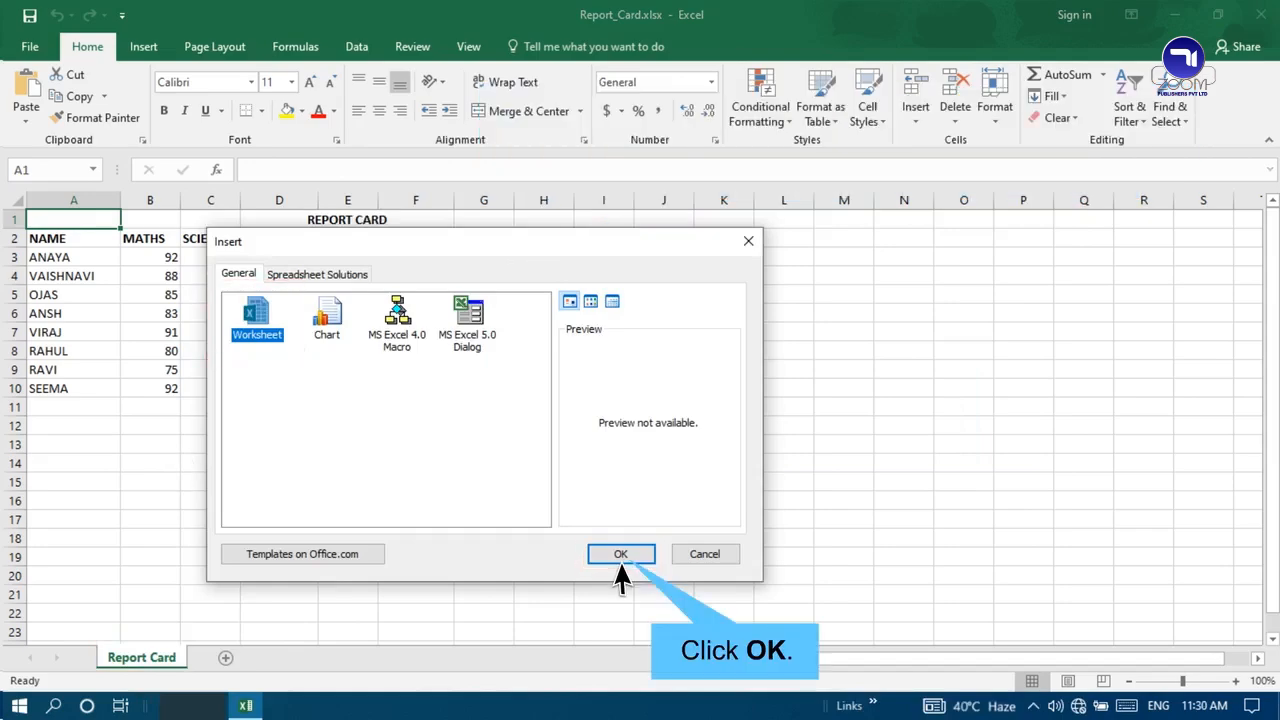
left_click(620, 554)
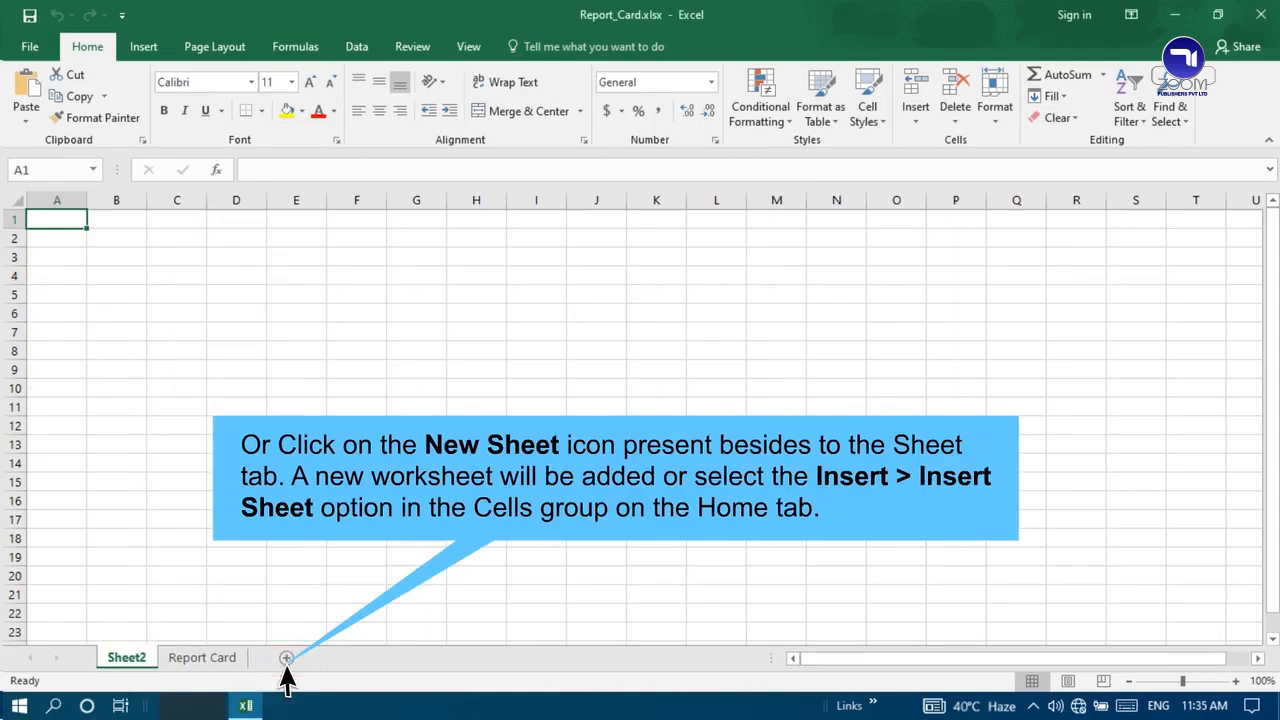
mouse_move(288, 658)
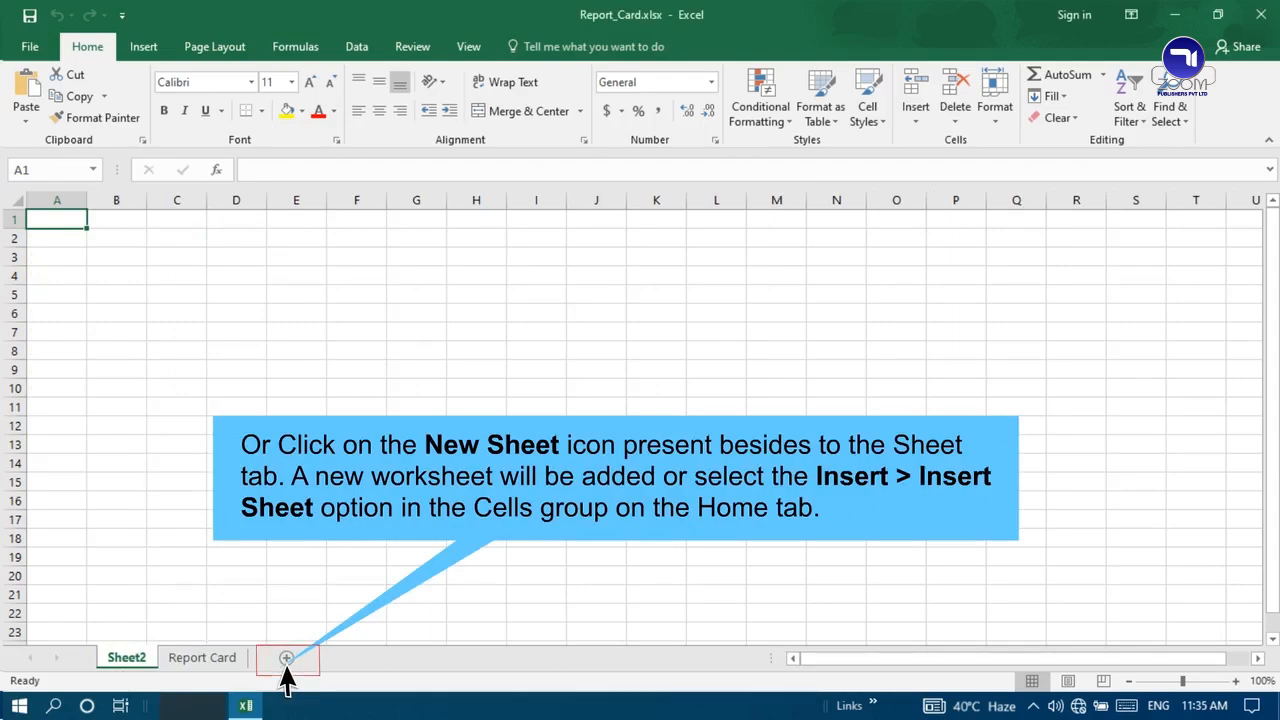
left_click(288, 656)
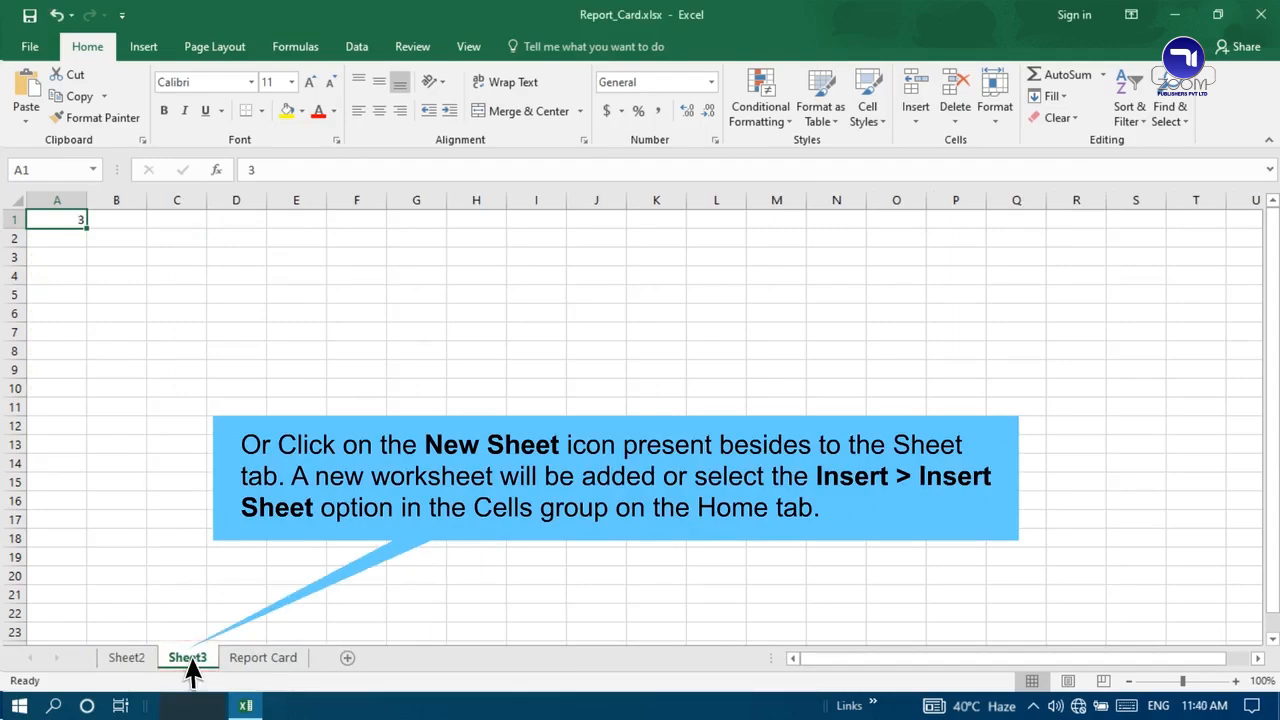
mouse_move(916, 96)
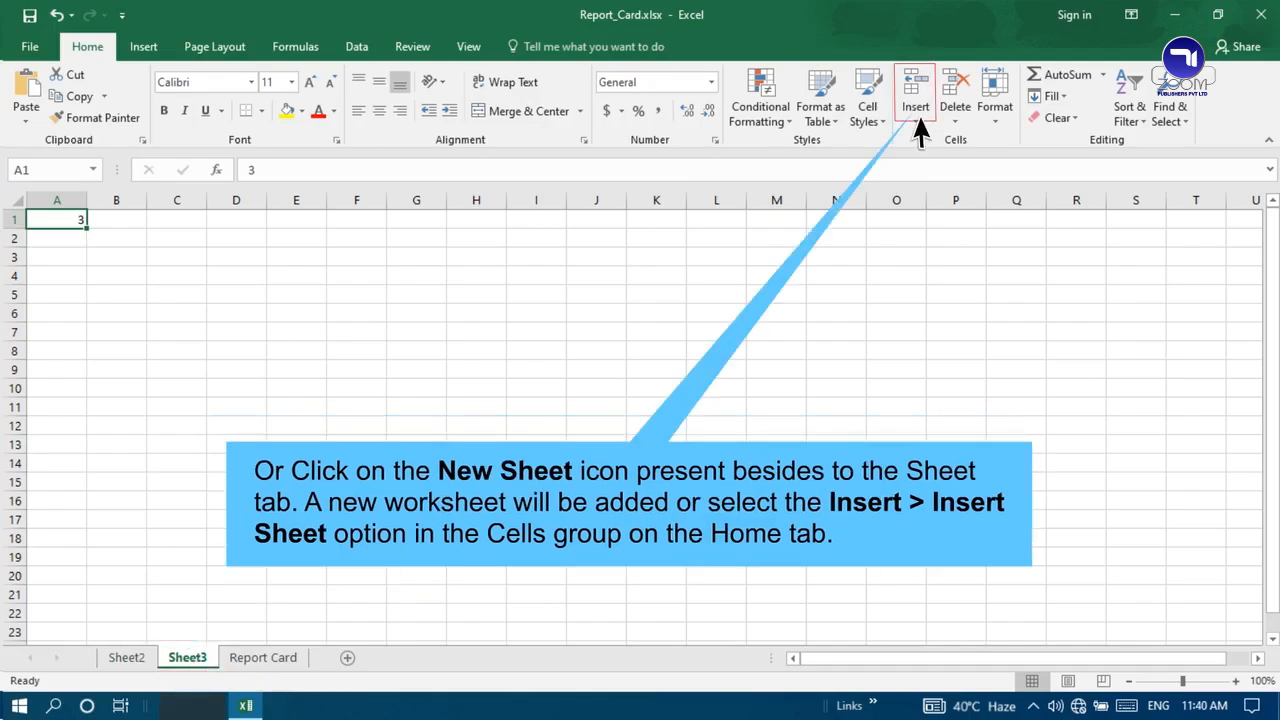
left_click(914, 120)
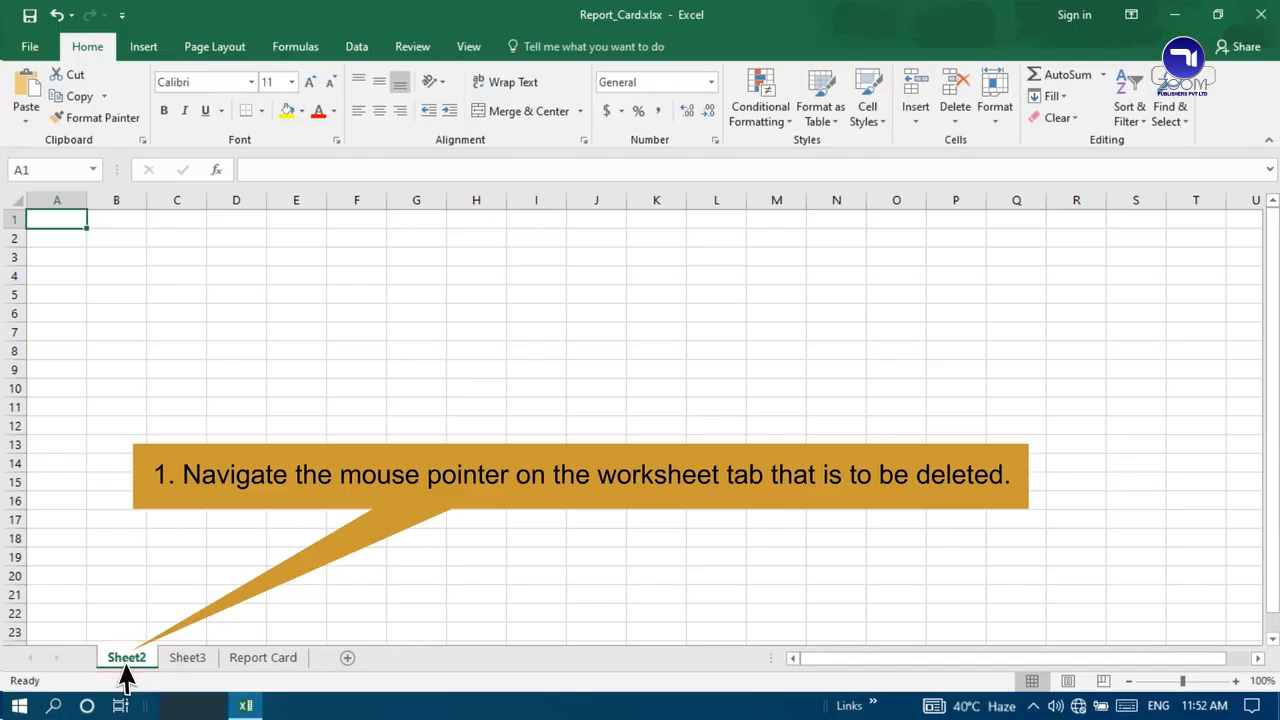
mouse_move(126, 656)
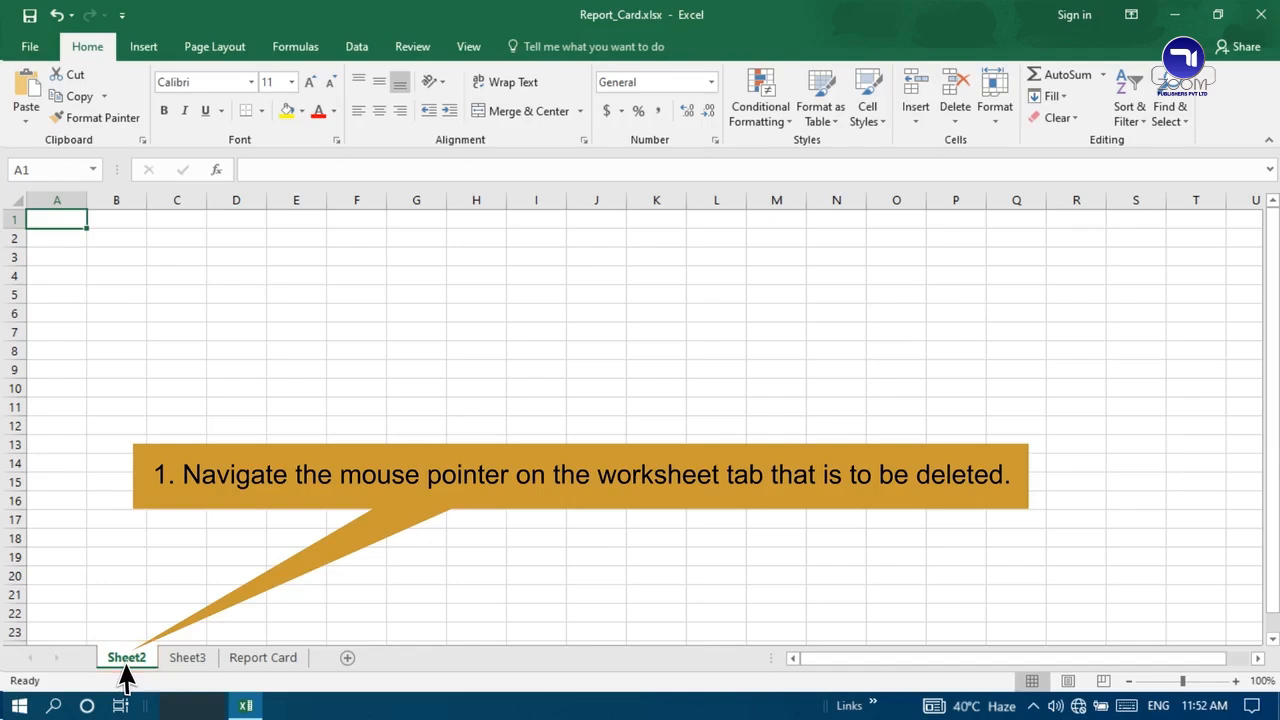
Step: Delete the blank Sheet2 worksheet, leaving Sheet3 and Report Card
right_click(126, 656)
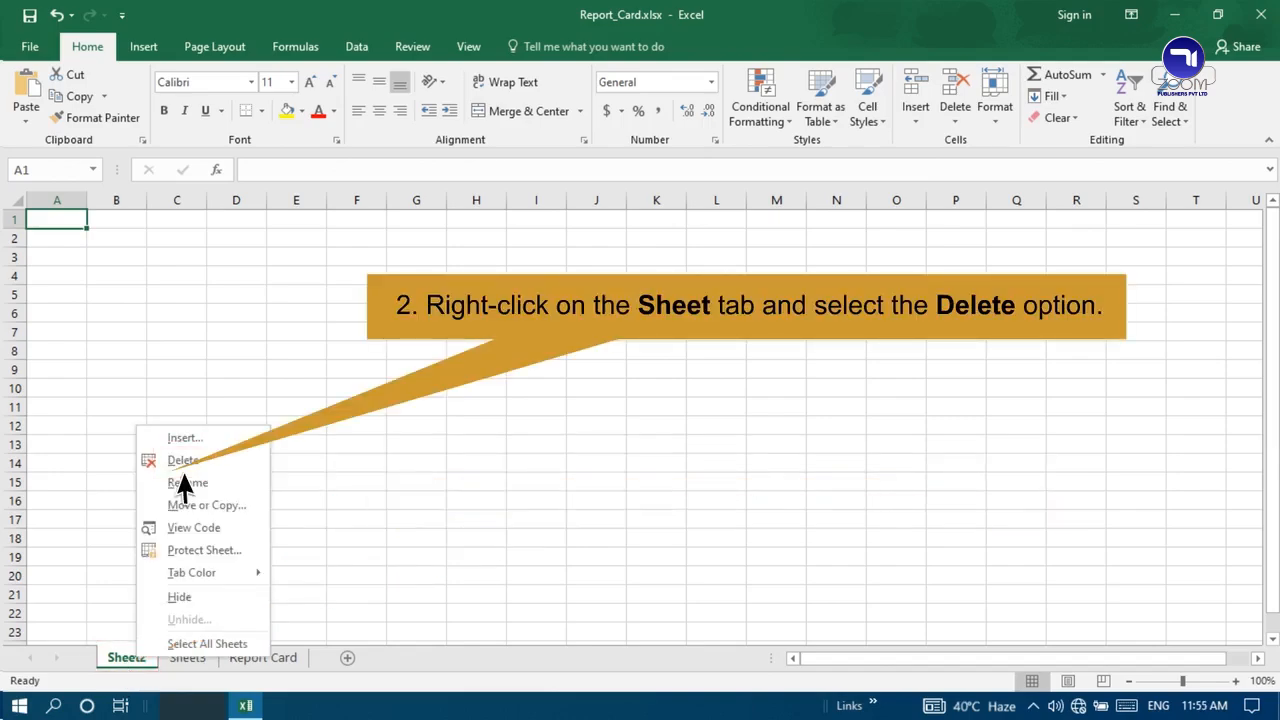
left_click(184, 460)
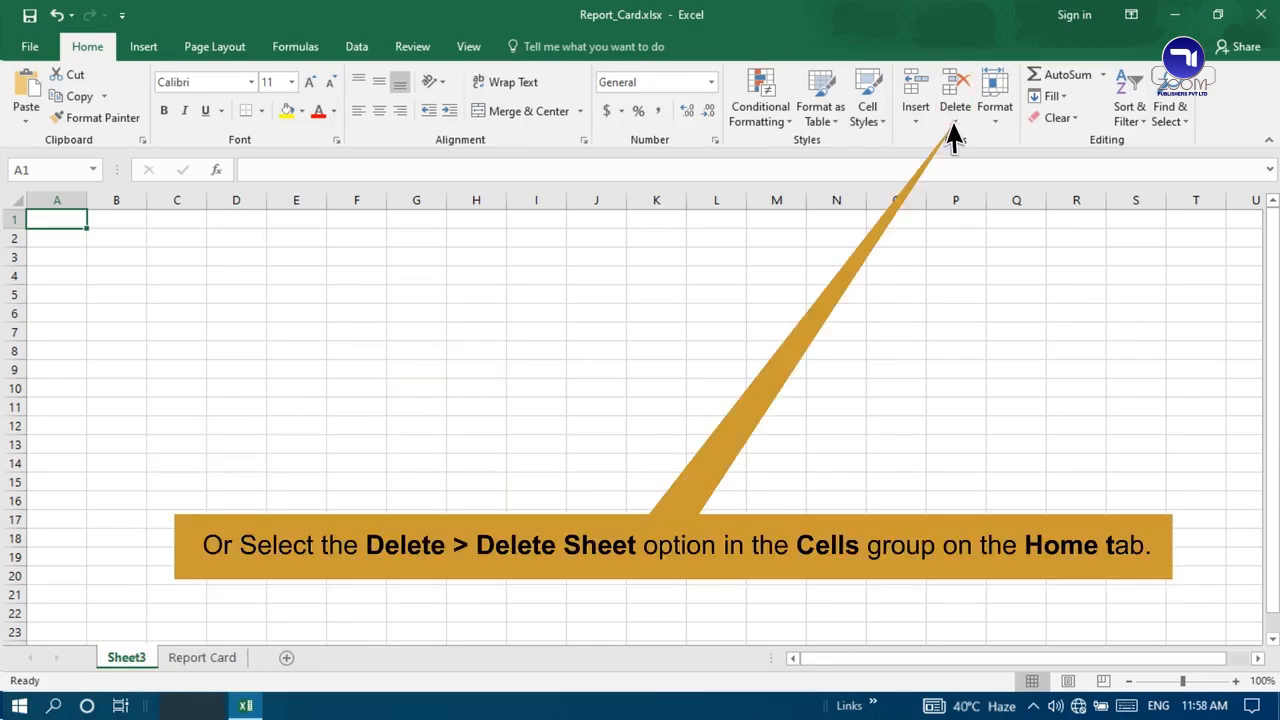
left_click(956, 120)
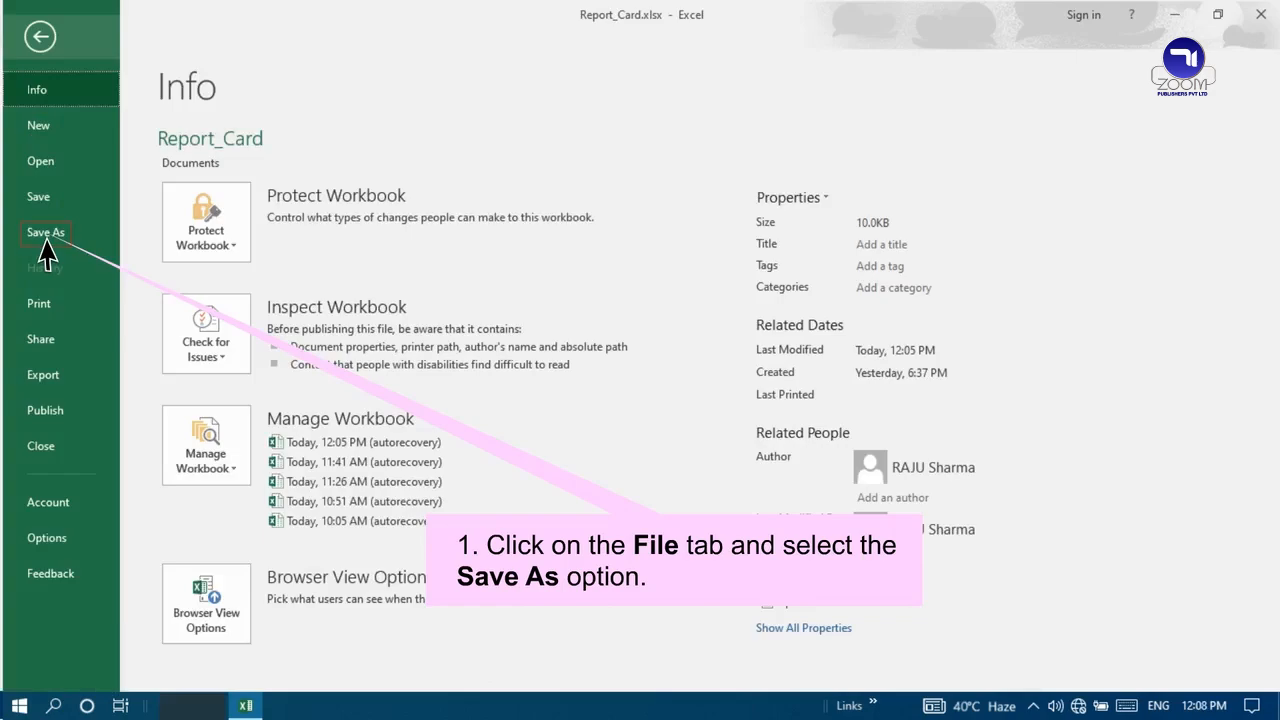
Step: Bring up the Save As dialog for Report_Card.xlsx via File > Save As > Browse, showing Documents
left_click(46, 232)
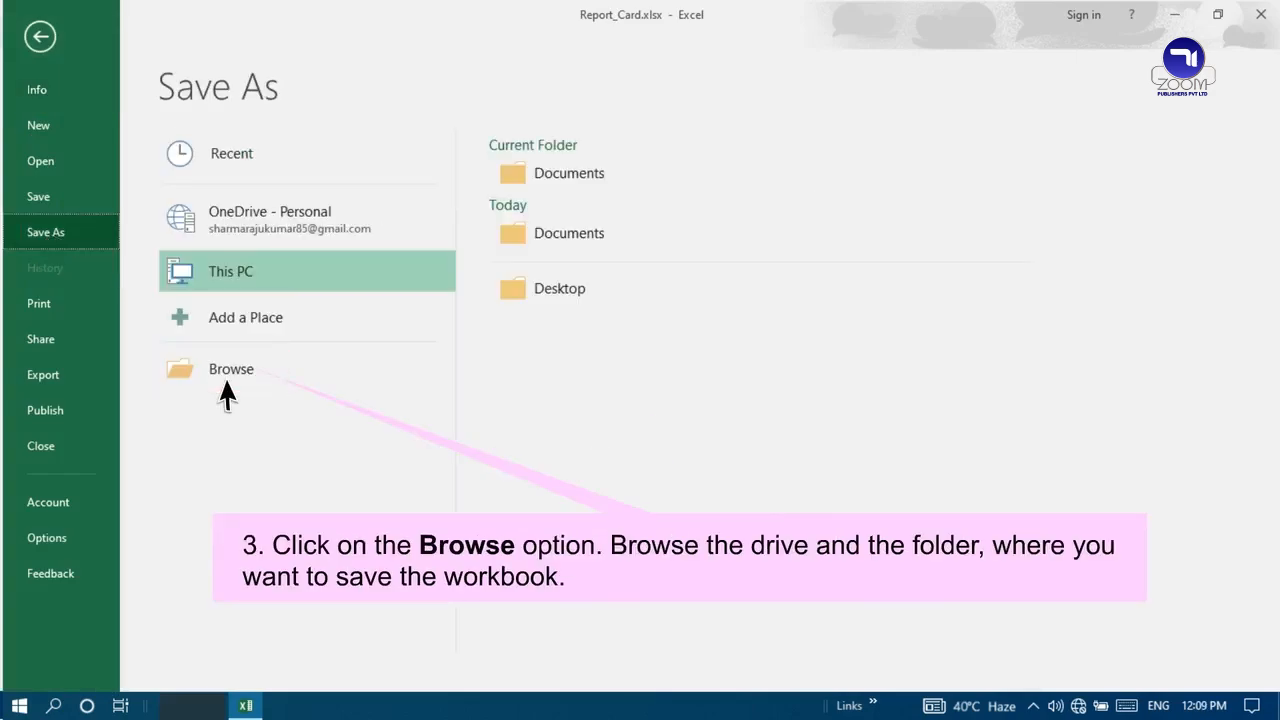
left_click(232, 368)
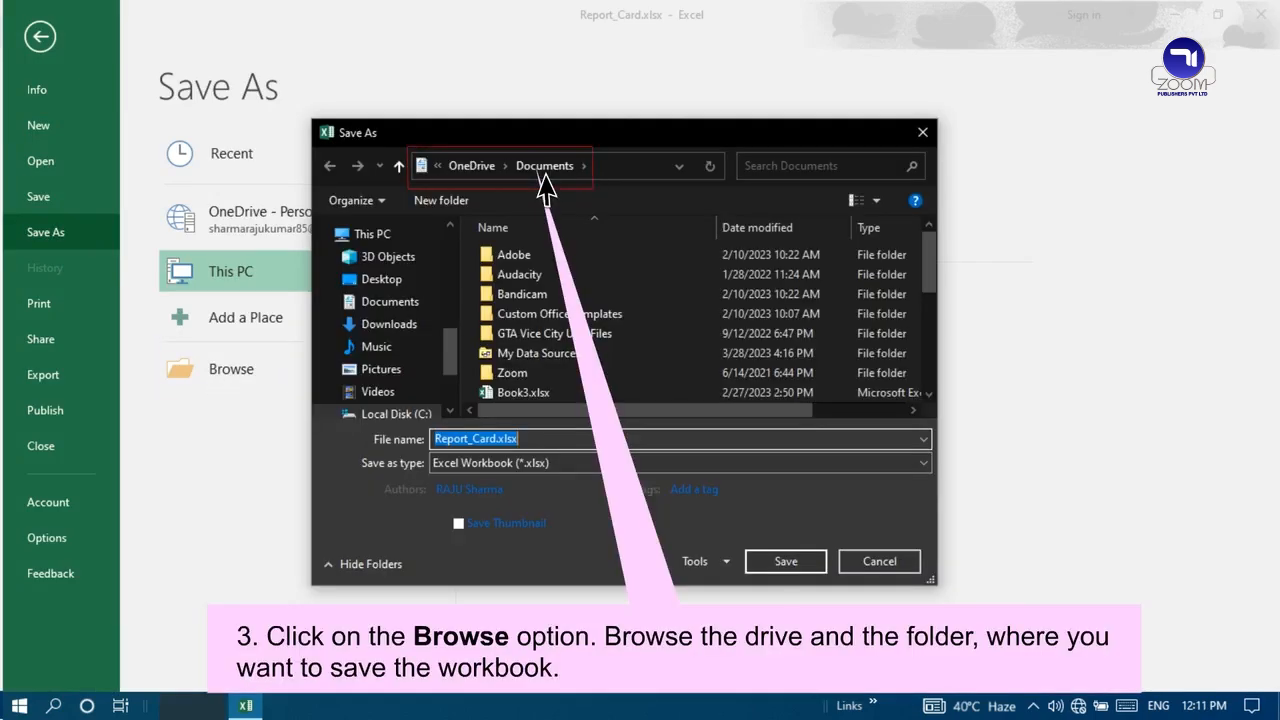